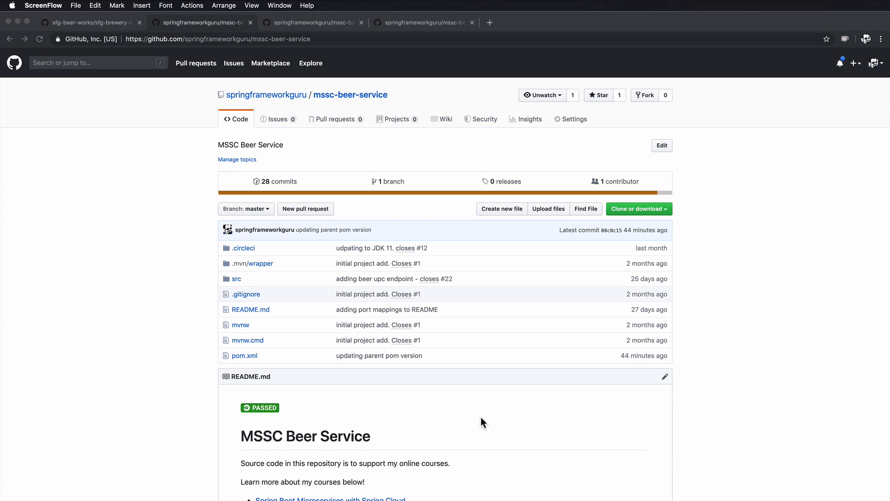
pyautogui.moveTo(486, 354)
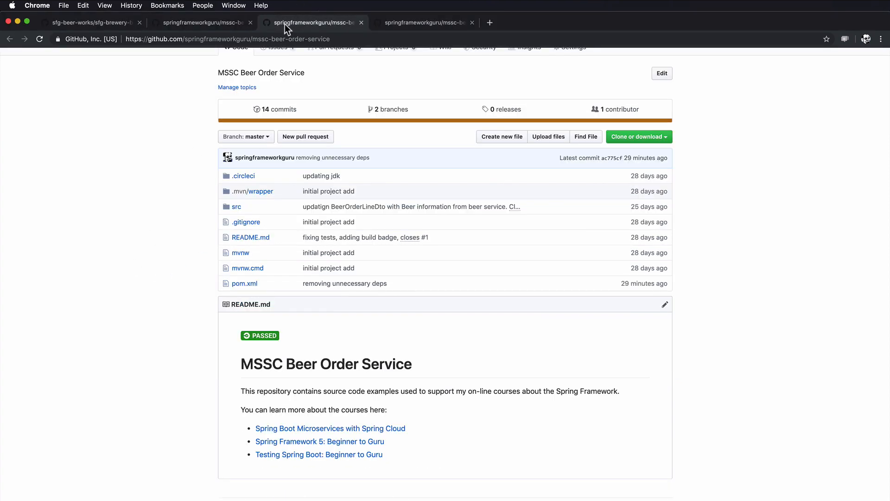
# - Browse the mssc-beer-service, beer-order-service and beer-inventory-service repositories on GitHub
pyautogui.click(423, 22)
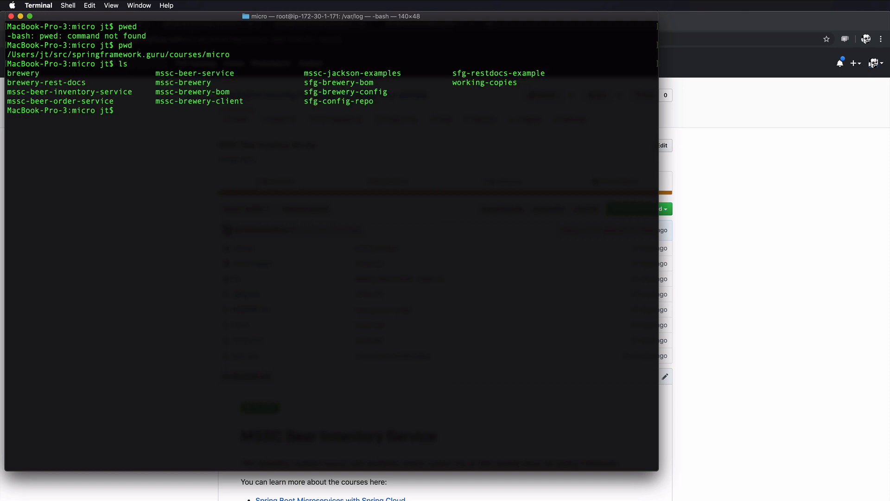
# - Make a mssc-brewery-ws directory beside the service projects and cd into it
pyautogui.write('mkdir m')
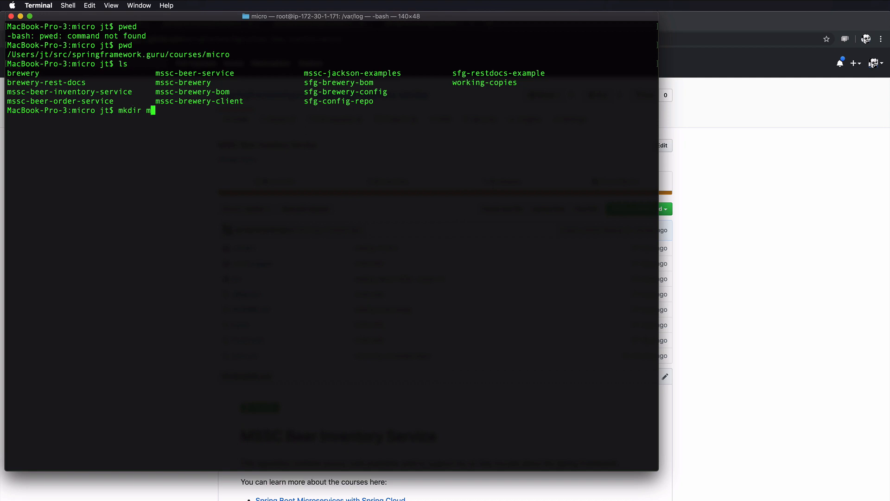
pyautogui.write('ssc-')
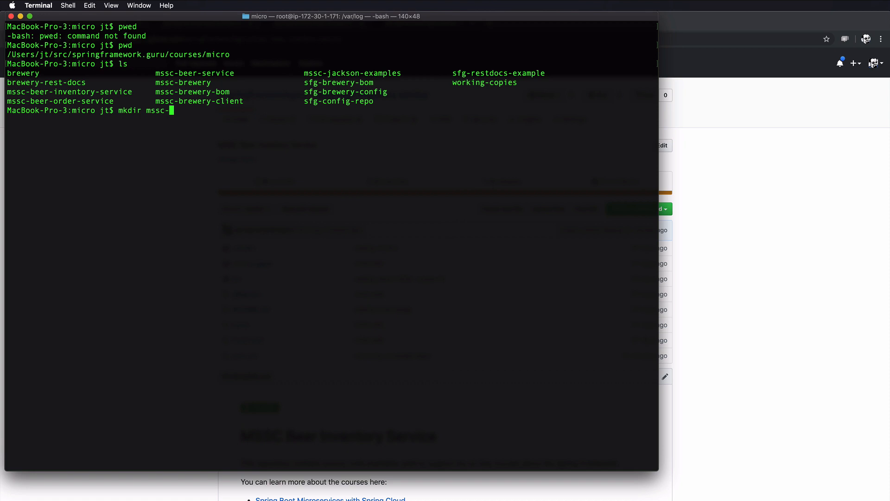
pyautogui.write('wo')
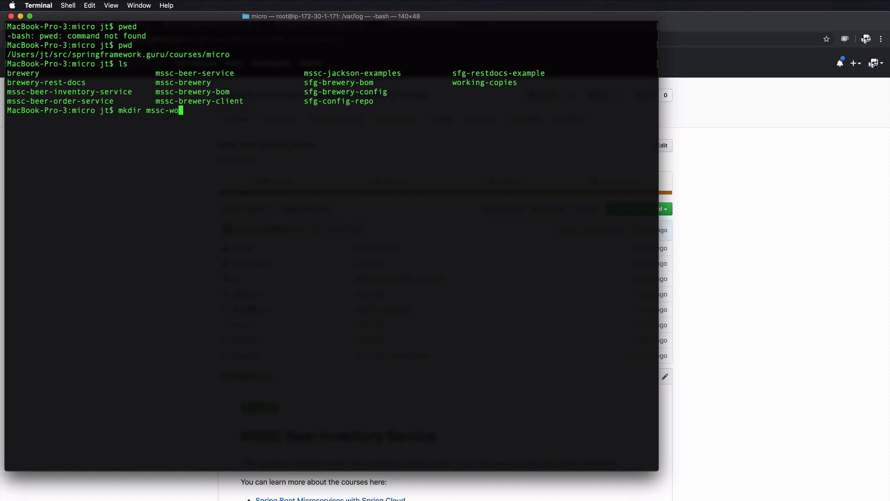
pyautogui.write('rew')
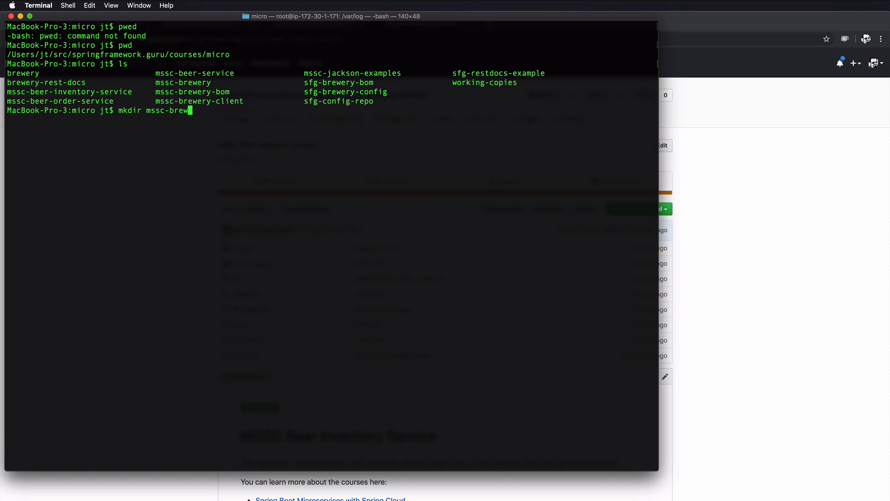
pyautogui.write('ery-w')
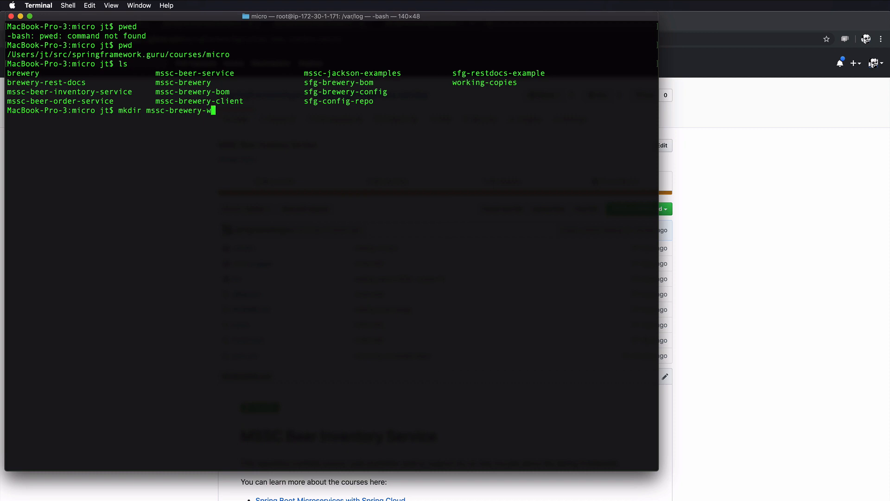
pyautogui.write('s')
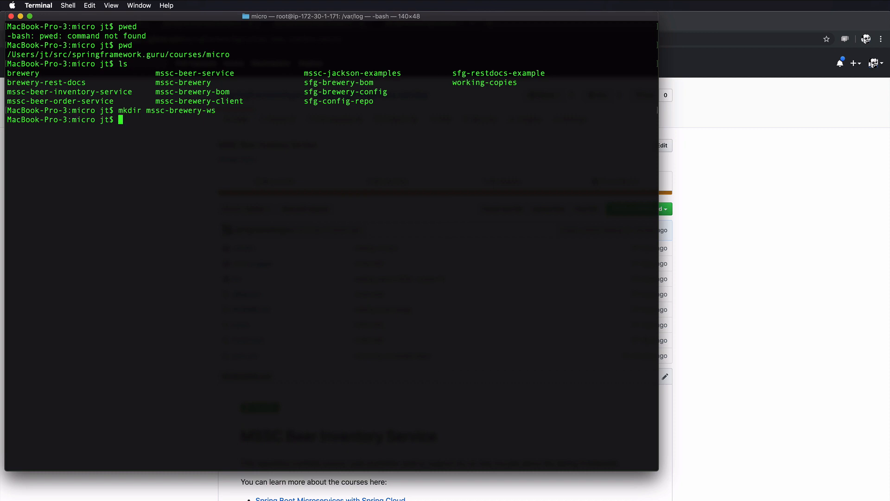
pyautogui.write('cd mssc-brewery-ws/')
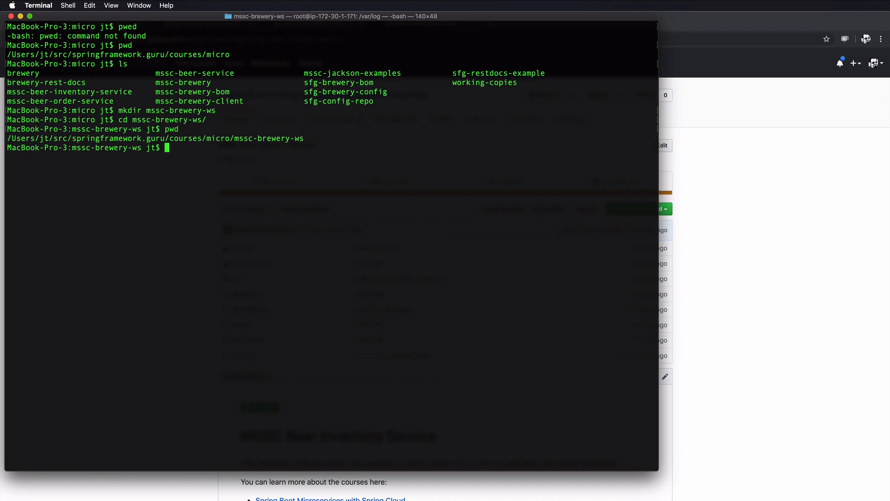
pyautogui.moveTo(80, 208)
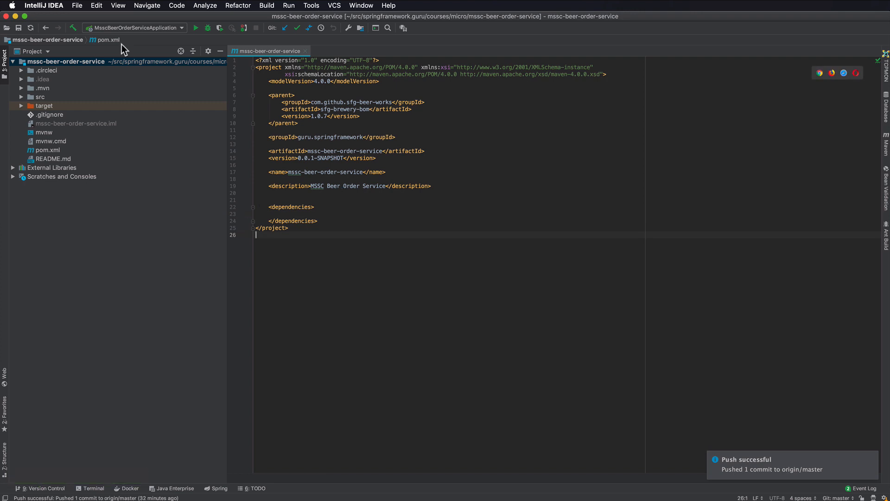
# - Start a new Empty Project with no modules from the File menu
pyautogui.click(77, 5)
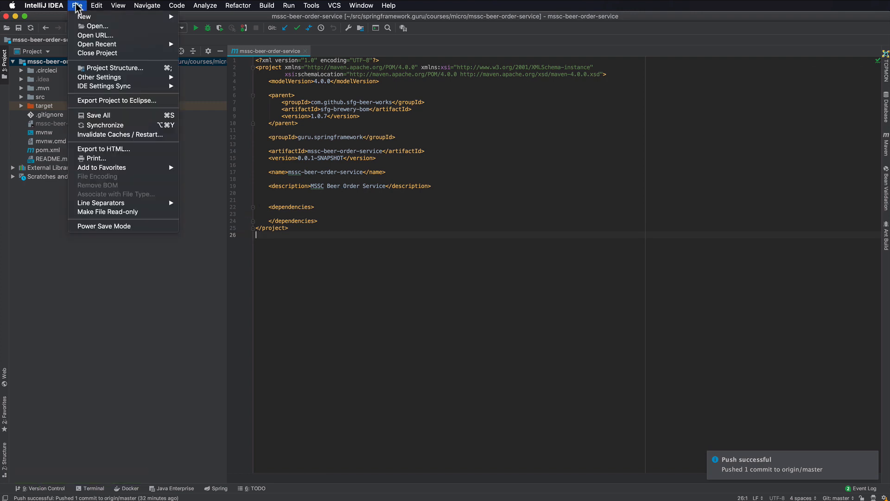
pyautogui.moveTo(84, 17)
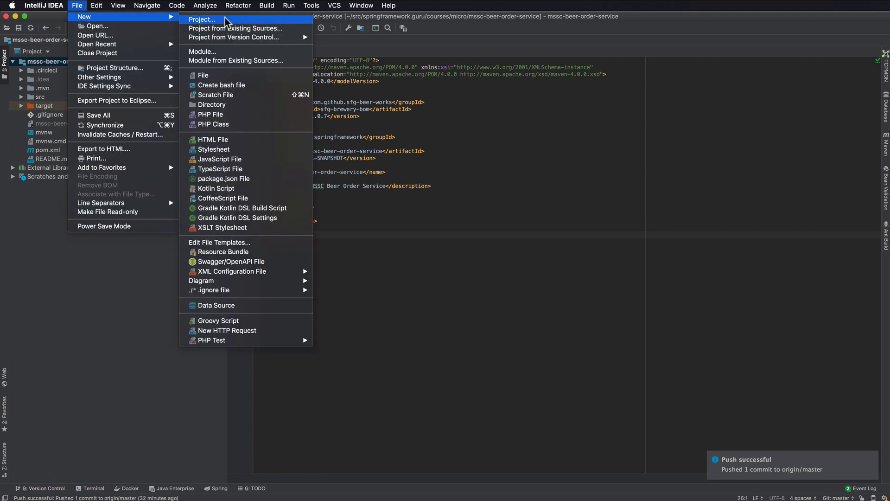
pyautogui.click(202, 19)
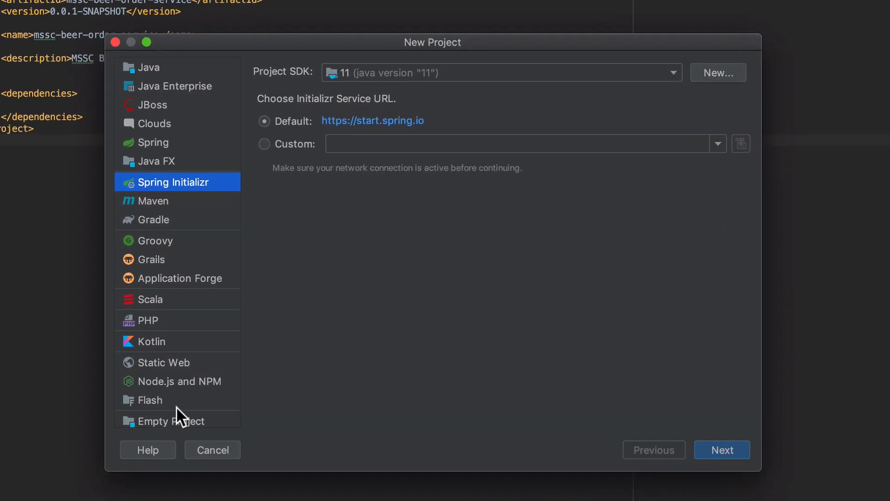
pyautogui.click(167, 421)
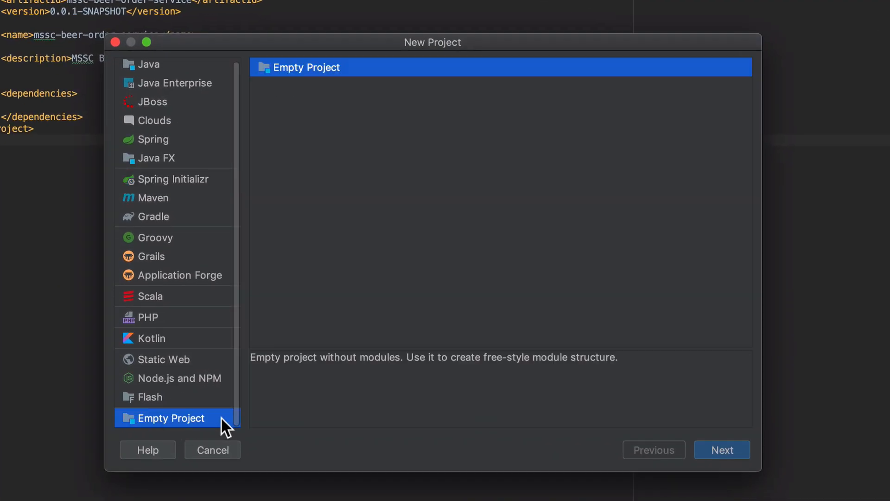
pyautogui.click(720, 450)
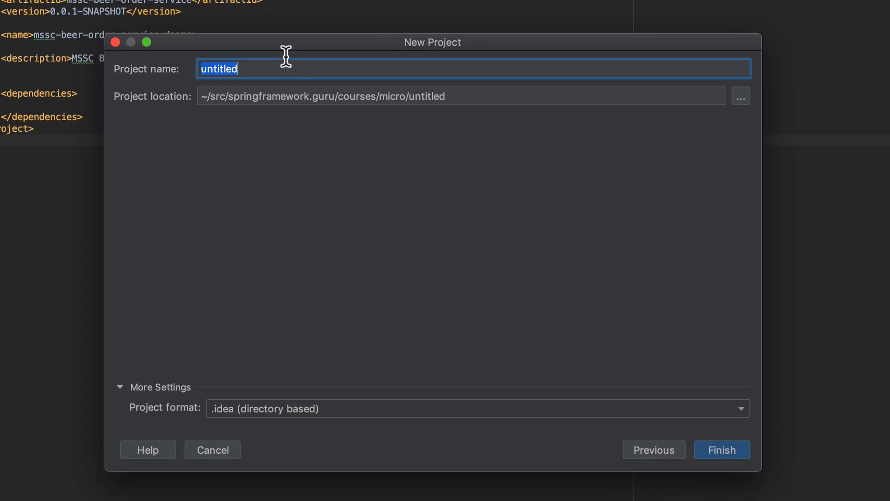
# - Name the project mssc-brewery-ws, locate it in the mssc-brewery-ws folder and finish creation
pyautogui.write('mssc-brewery-')
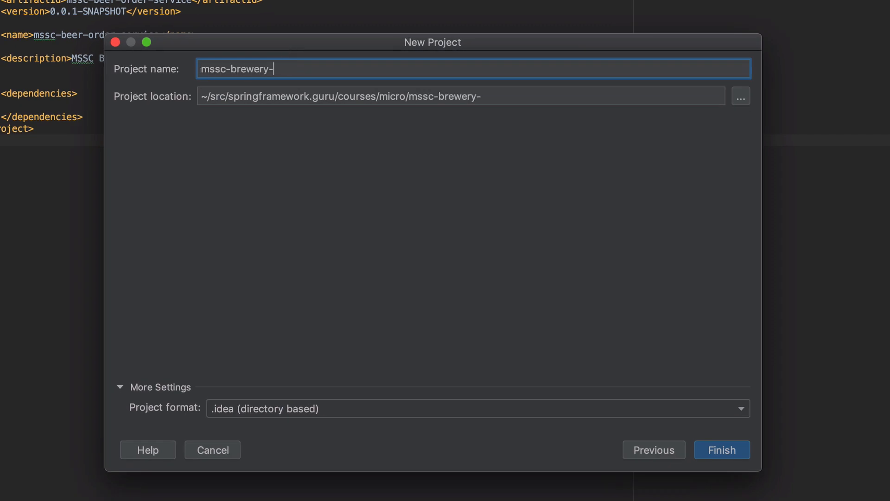
pyautogui.write('ws')
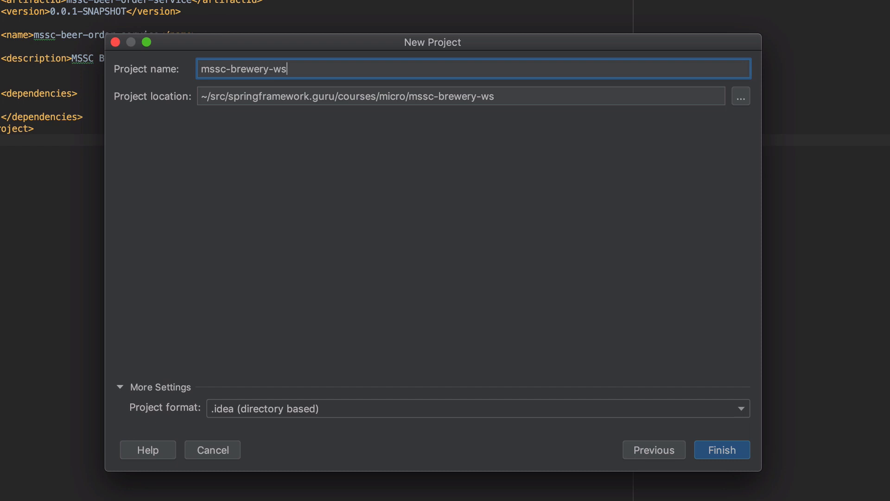
pyautogui.moveTo(507, 110)
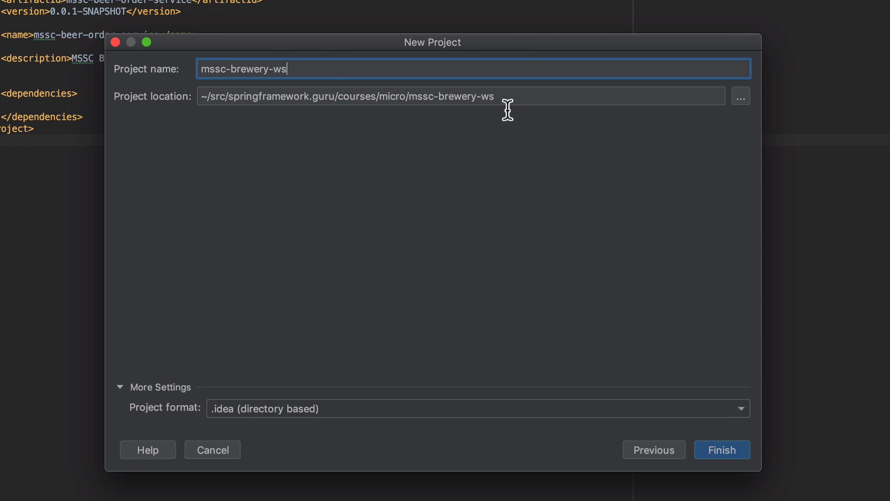
pyautogui.moveTo(276, 90)
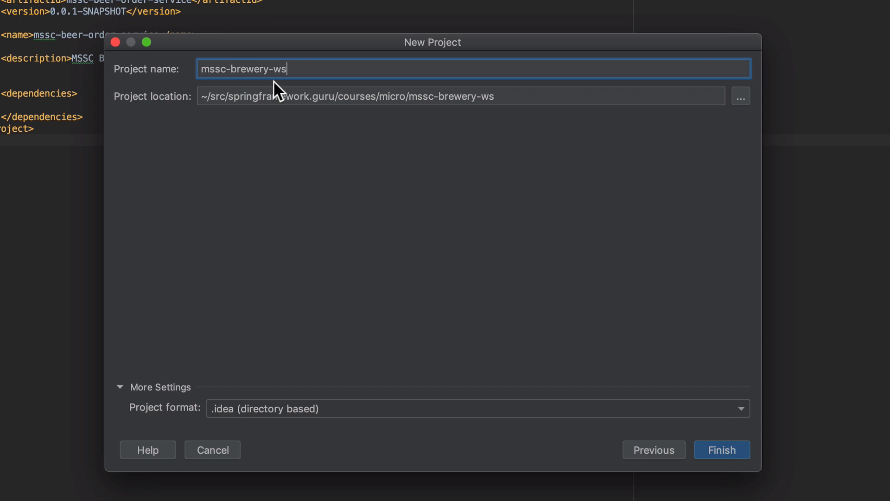
pyautogui.moveTo(403, 97)
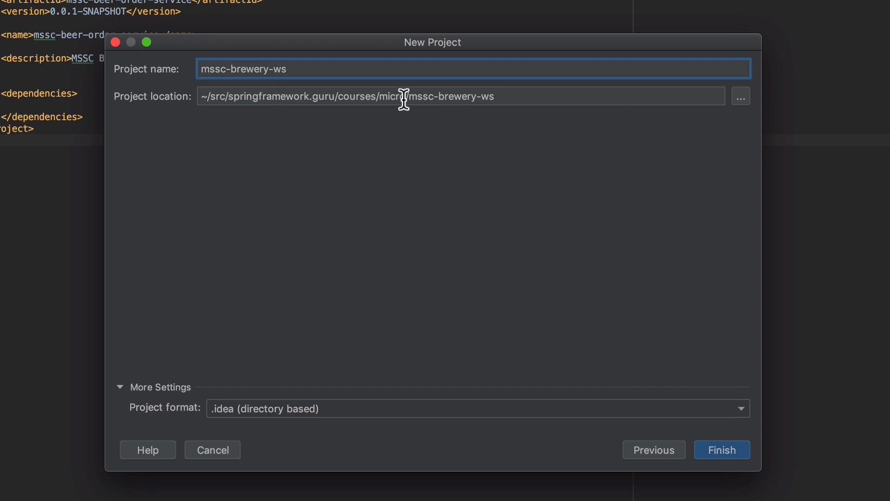
pyautogui.click(739, 96)
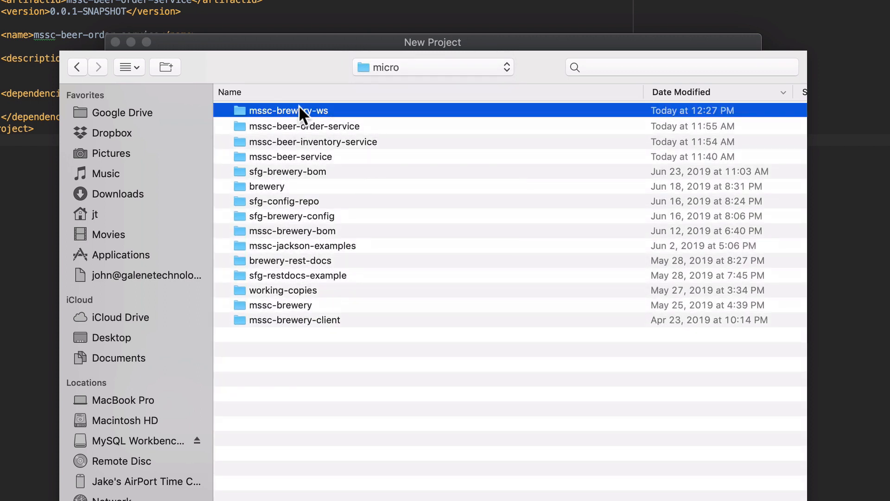
pyautogui.moveTo(263, 117)
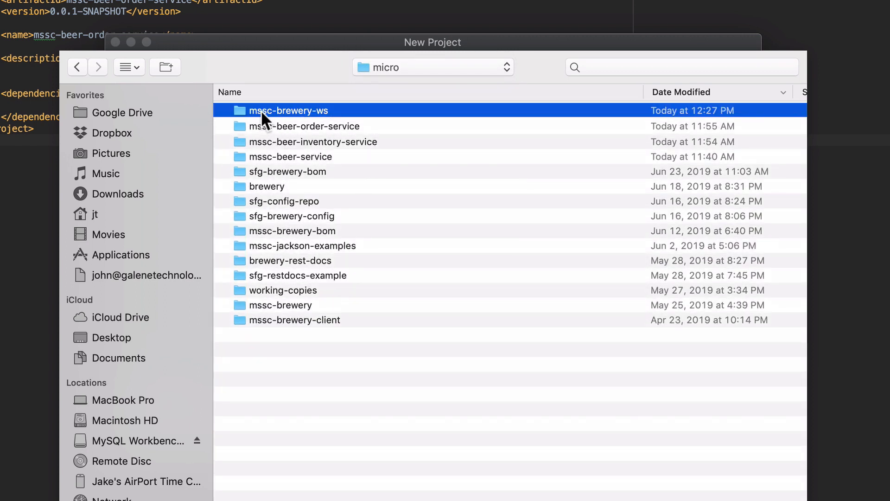
pyautogui.moveTo(457, 27)
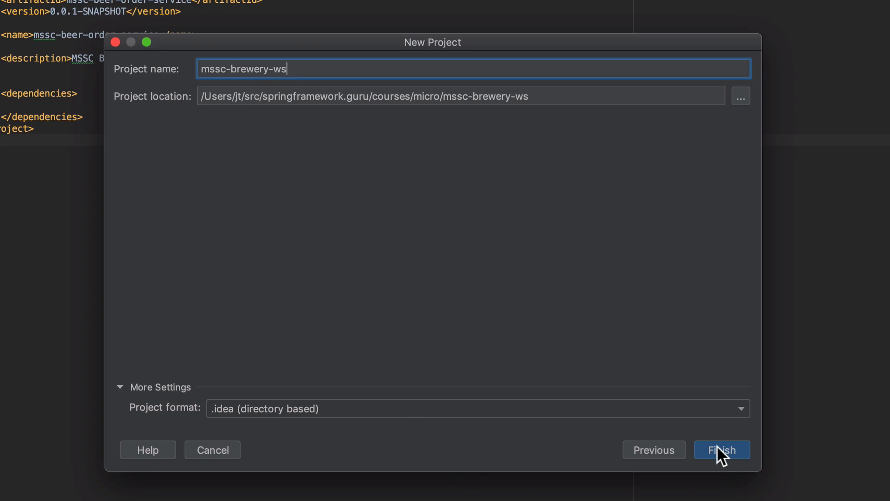
pyautogui.click(722, 450)
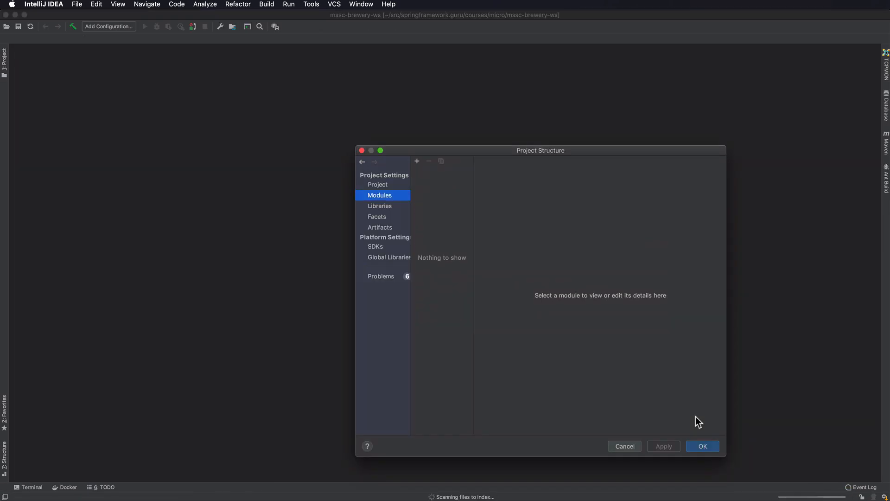
pyautogui.moveTo(516, 349)
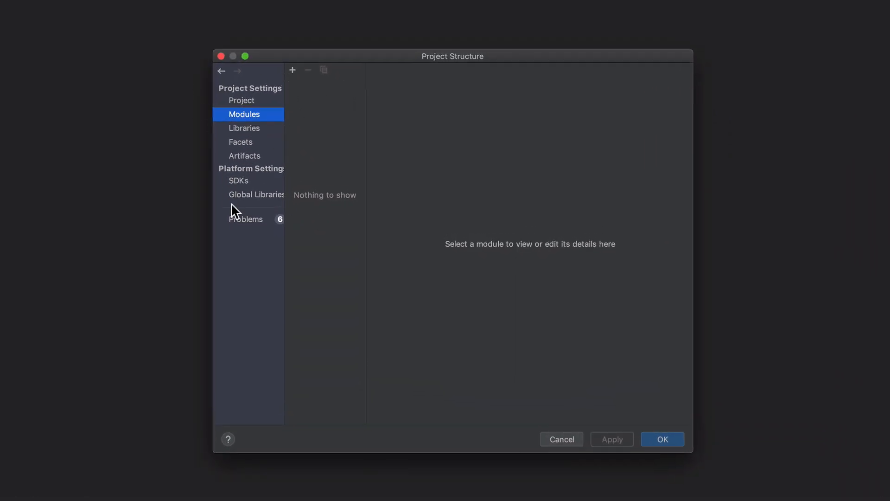
pyautogui.moveTo(662, 439)
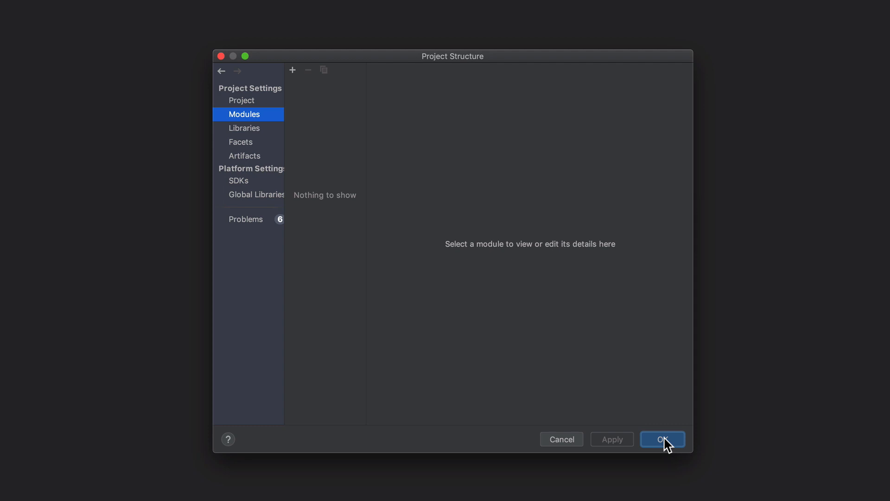
# - Dismiss Project Structure and peek at External Libraries in the empty mssc-brewery-ws project
pyautogui.click(662, 439)
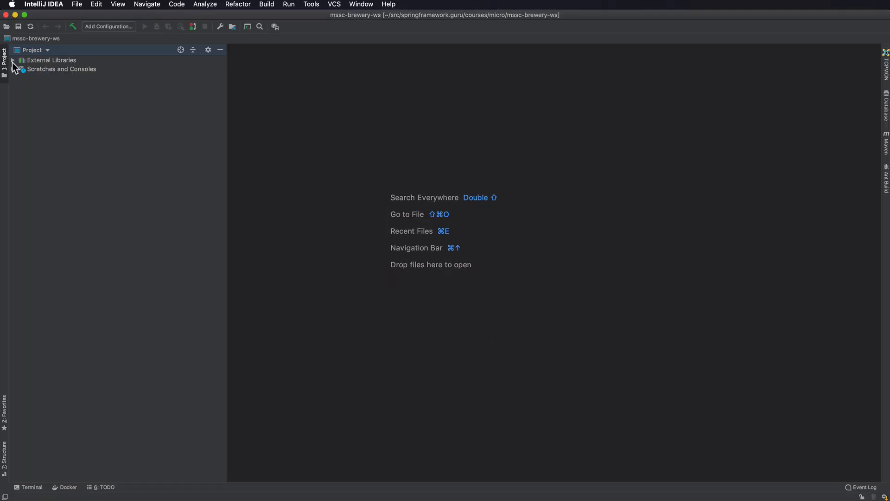
pyautogui.click(12, 59)
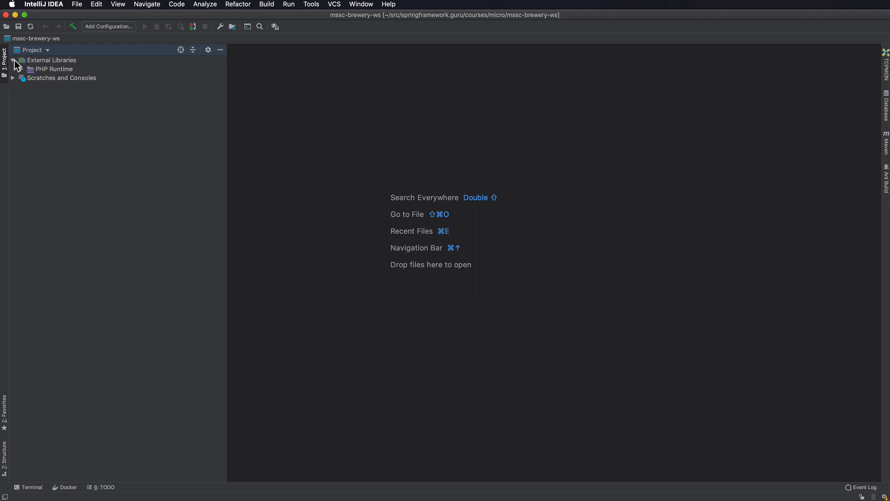
pyautogui.click(12, 60)
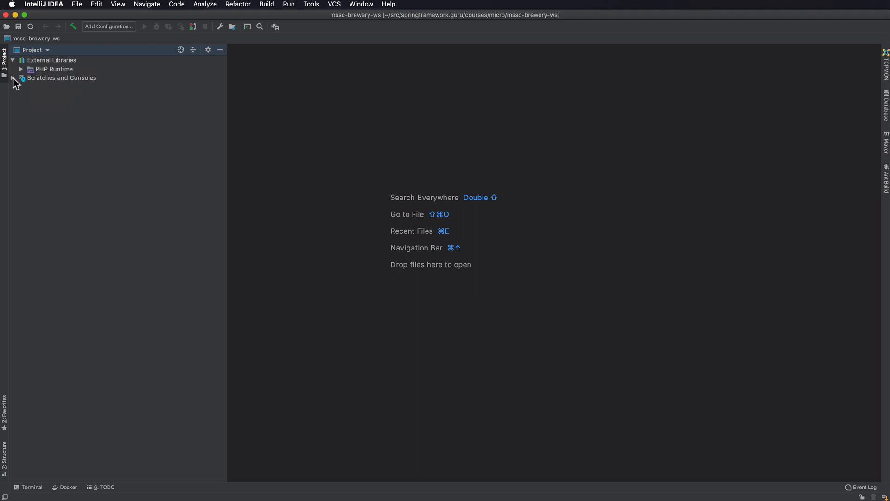
pyautogui.click(12, 59)
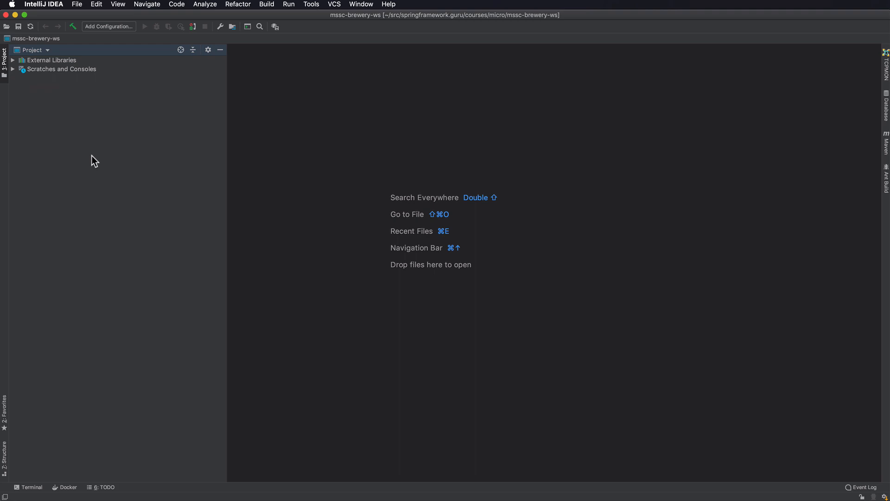
pyautogui.moveTo(94, 162)
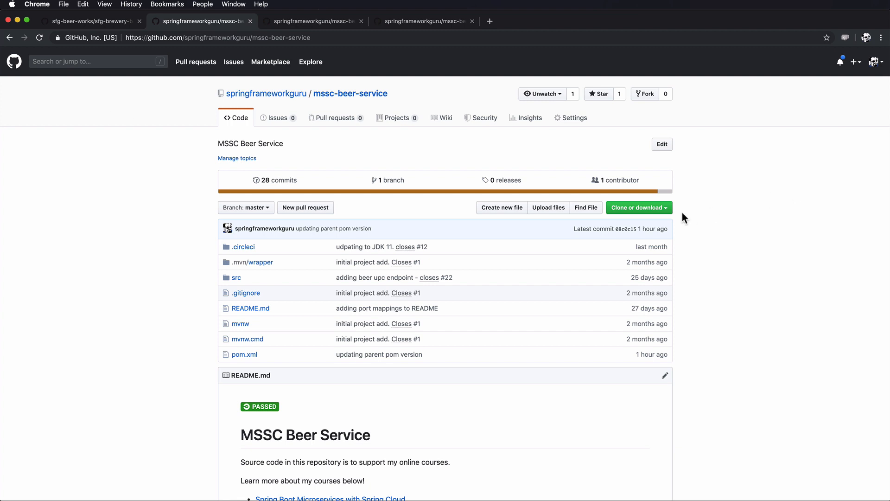
# - Git clone mssc-beer-service and mssc-beer-order-service via their SSH URLs into mssc-brewery-ws
pyautogui.click(636, 207)
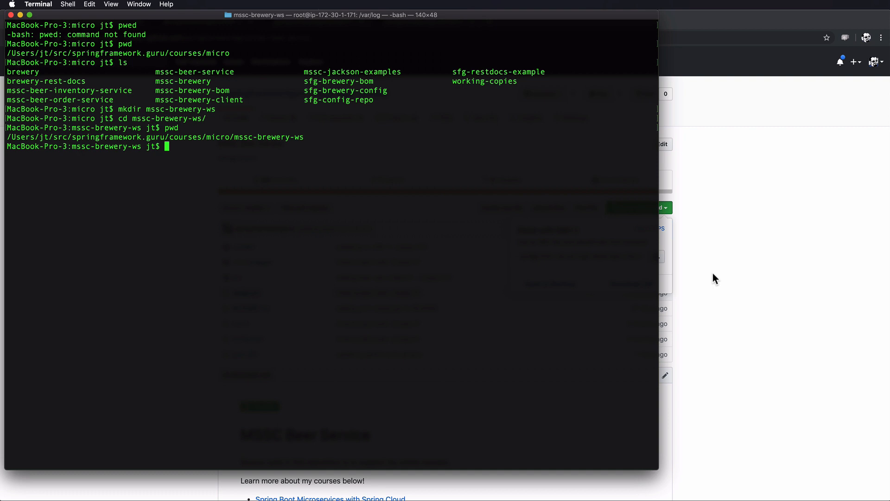
pyautogui.write('git clone git@github.com:springframeworkguru/mssc-beer-service.git')
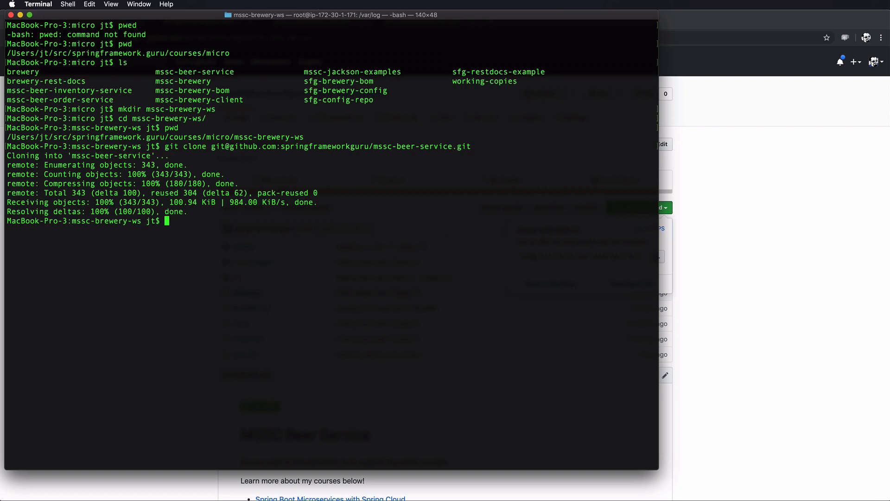
pyautogui.write('ls')
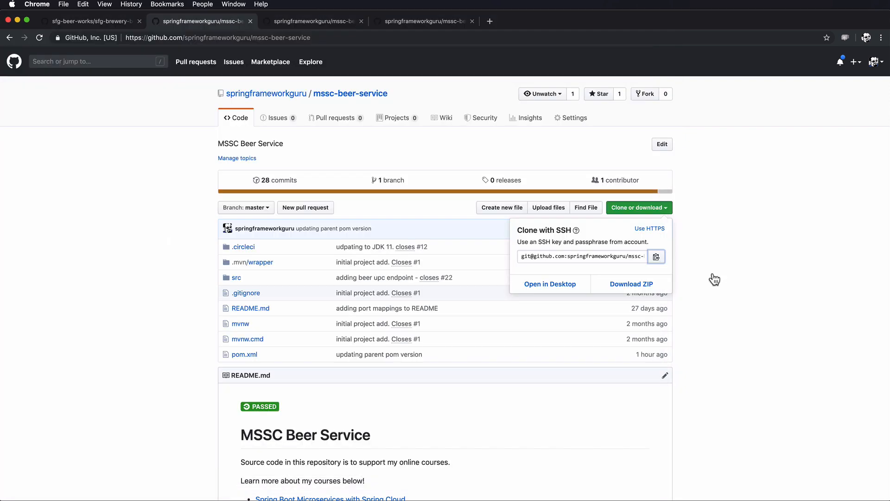
pyautogui.click(312, 22)
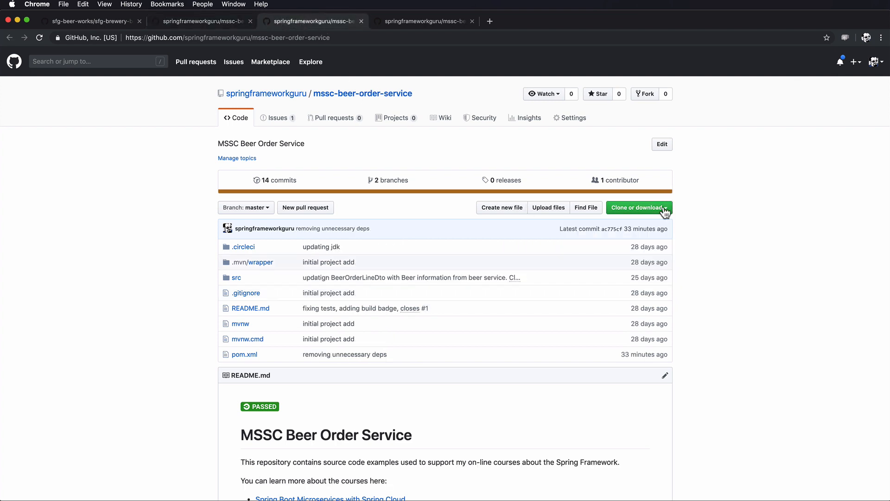
pyautogui.click(636, 207)
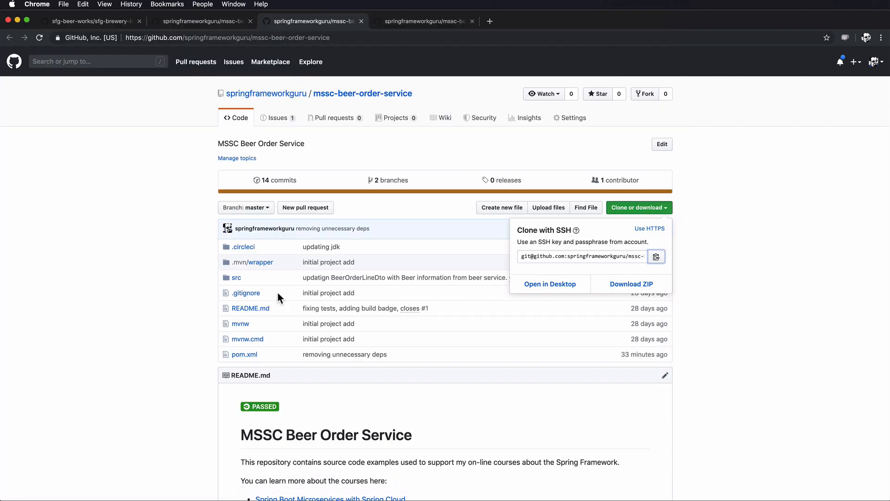
# - Git clone mssc-beer-inventory-service, clear the terminal and list the workspace contents
pyautogui.click(423, 22)
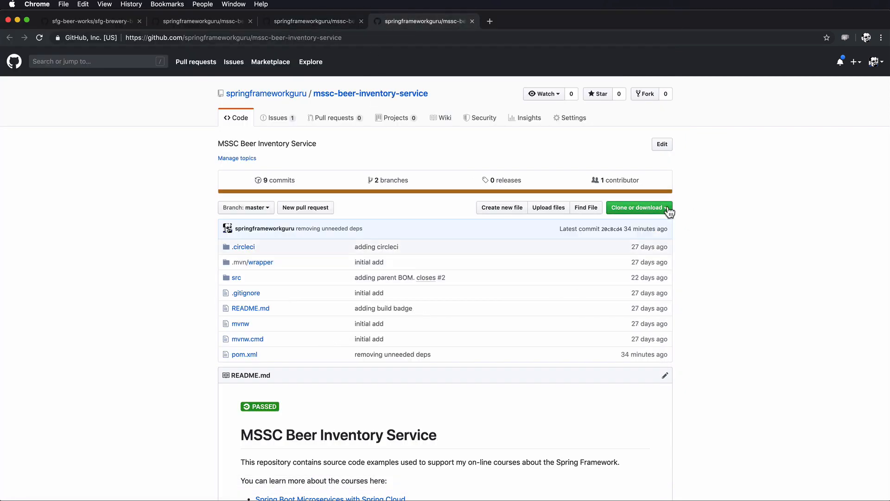
pyautogui.click(638, 207)
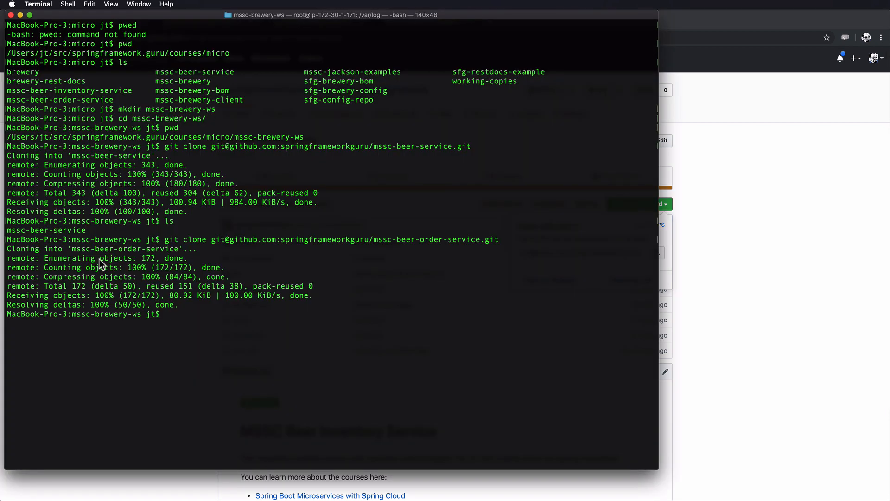
pyautogui.write('git clone git@github.com:springframeworkguru/mssc-beer-inventory-service.git')
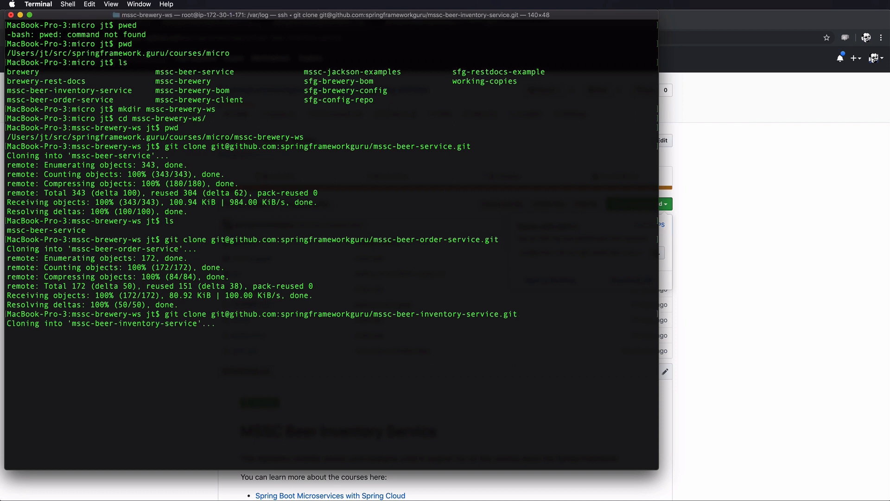
pyautogui.write('clea')
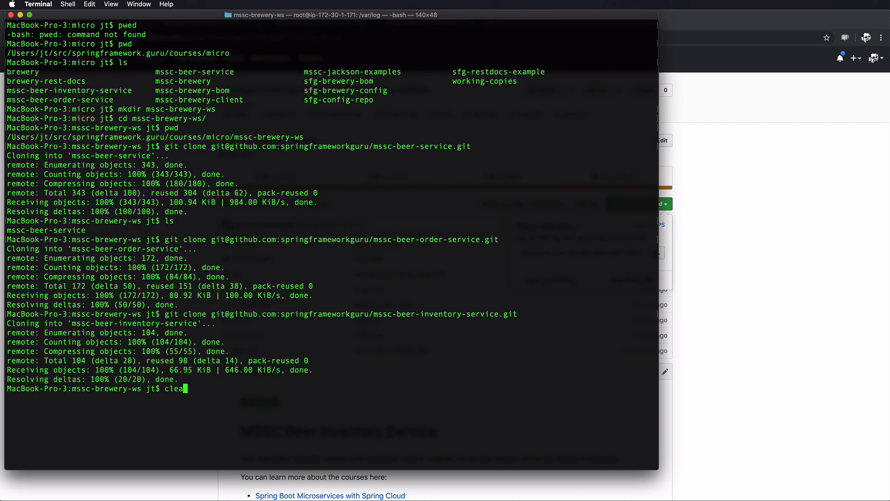
pyautogui.press('Enter')
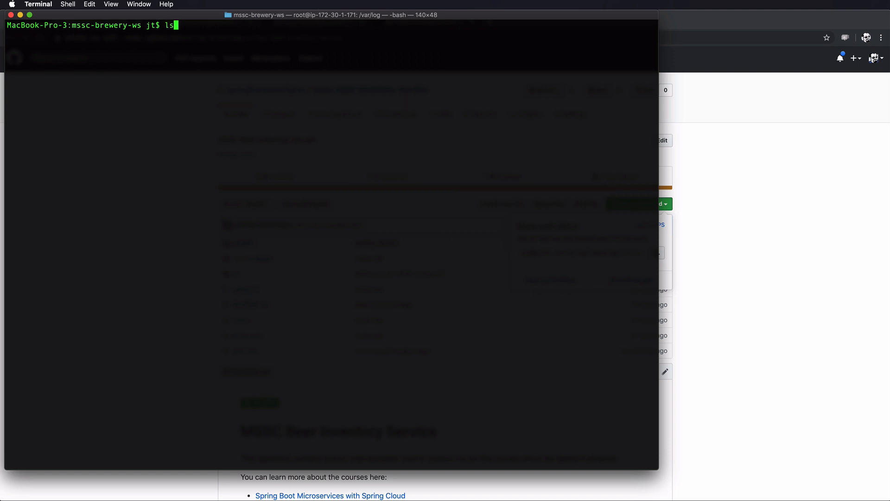
pyautogui.write('-ltra')
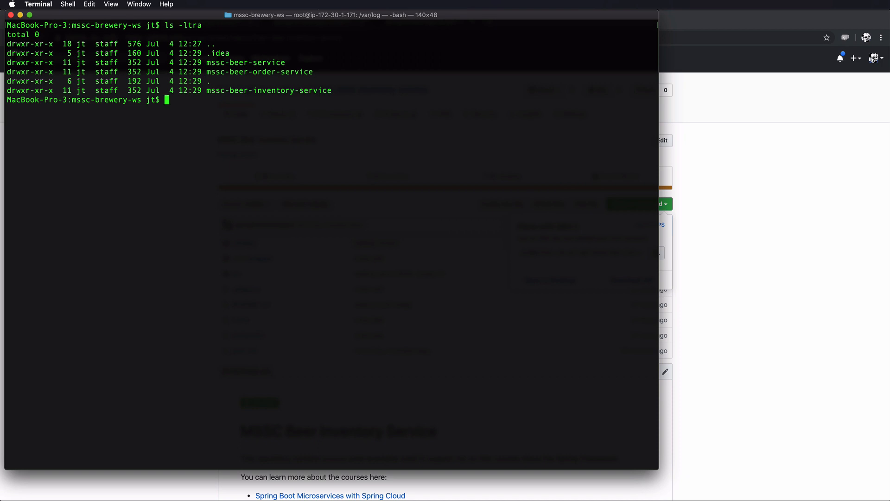
pyautogui.moveTo(102, 266)
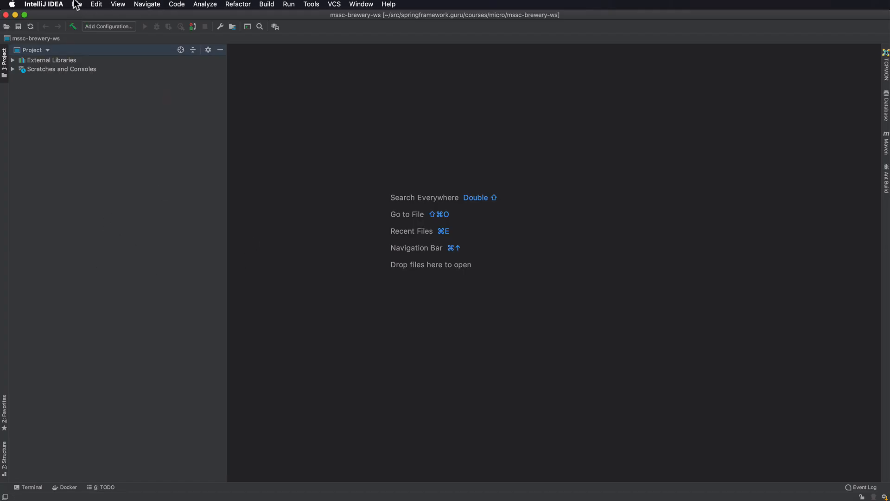
# - Import a module from existing sources, choosing the mssc-beer-service folder in mssc-brewery-ws
pyautogui.click(77, 4)
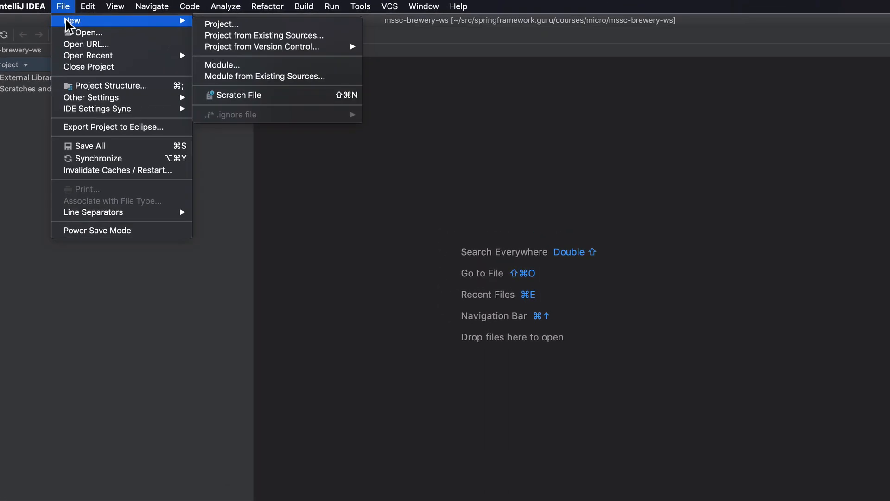
pyautogui.moveTo(265, 76)
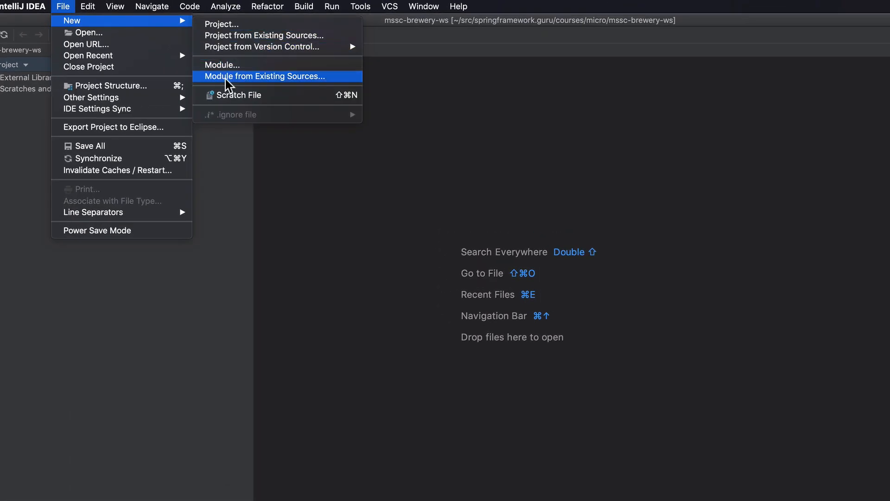
pyautogui.click(266, 76)
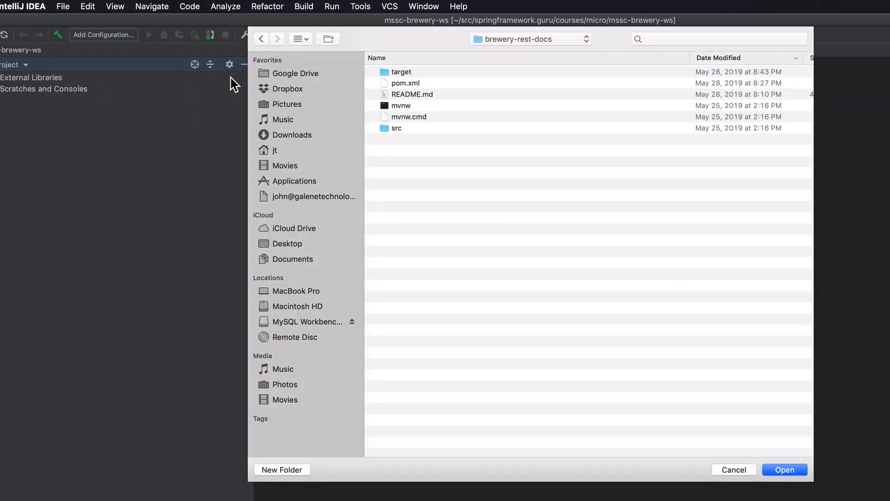
pyautogui.click(530, 39)
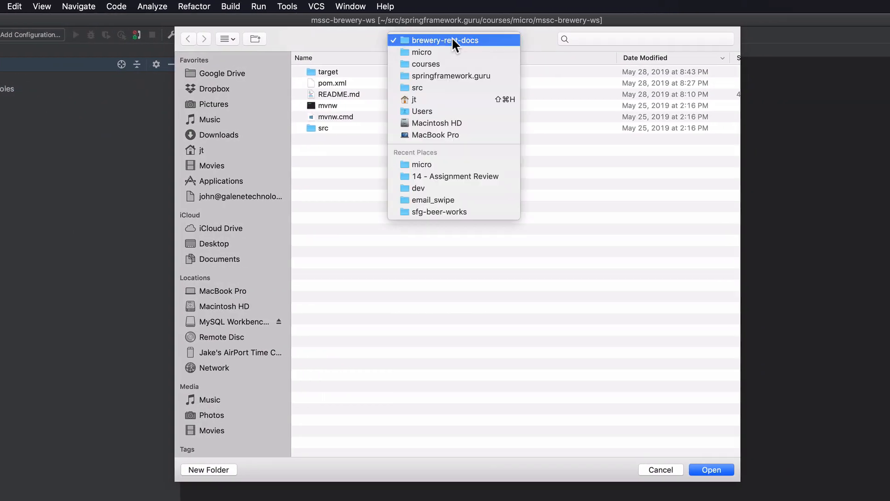
pyautogui.click(422, 52)
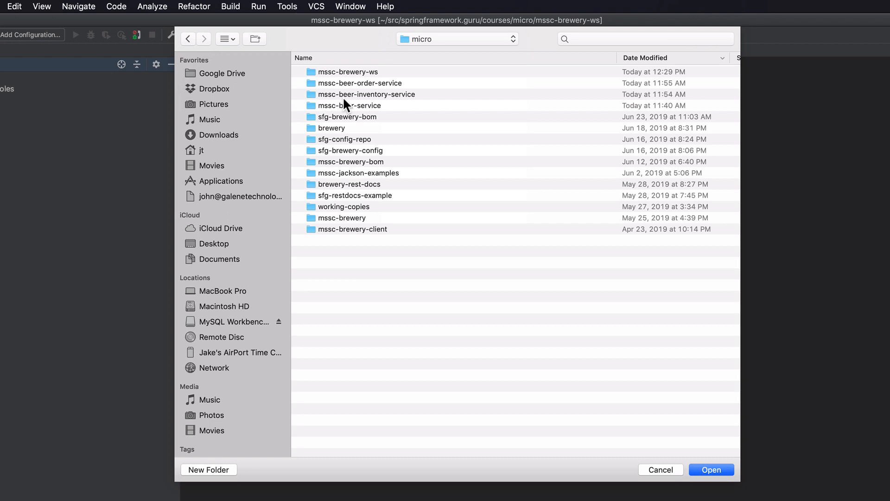
pyautogui.doubleClick(347, 72)
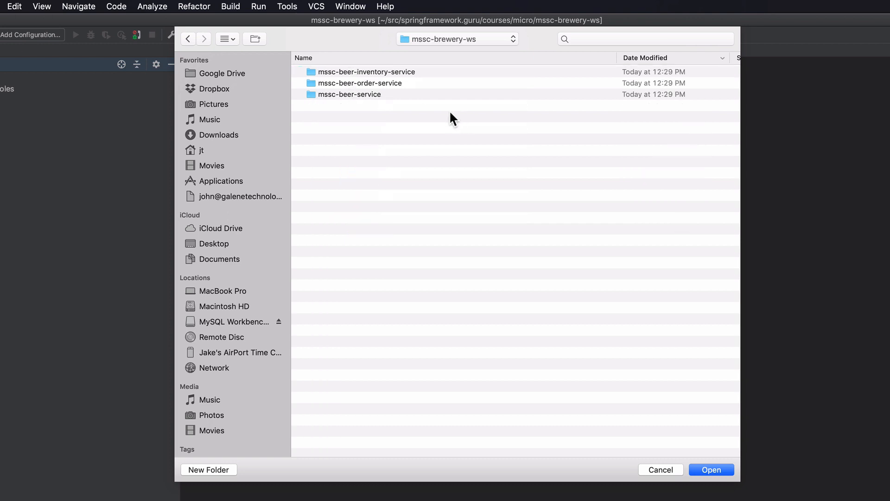
pyautogui.moveTo(380, 96)
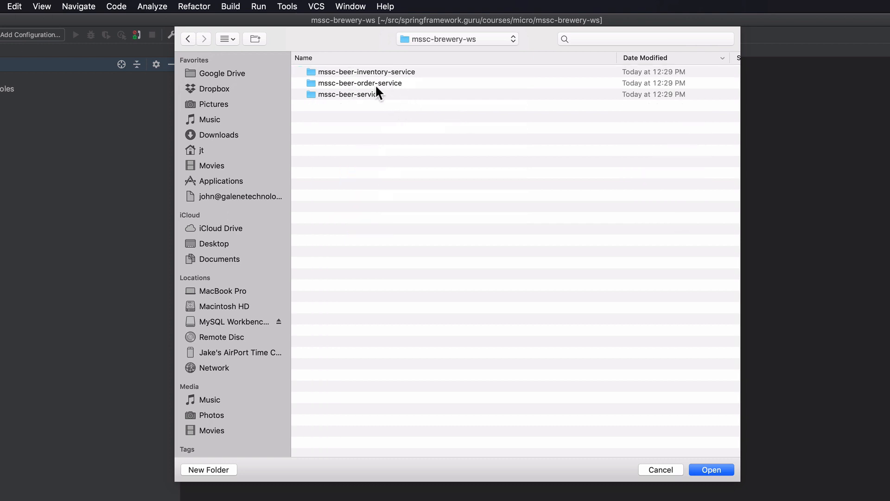
pyautogui.click(353, 95)
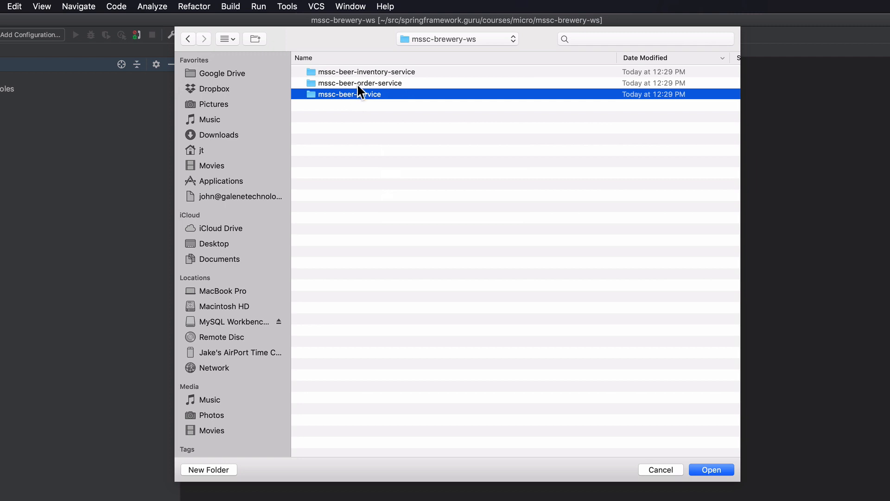
pyautogui.moveTo(715, 479)
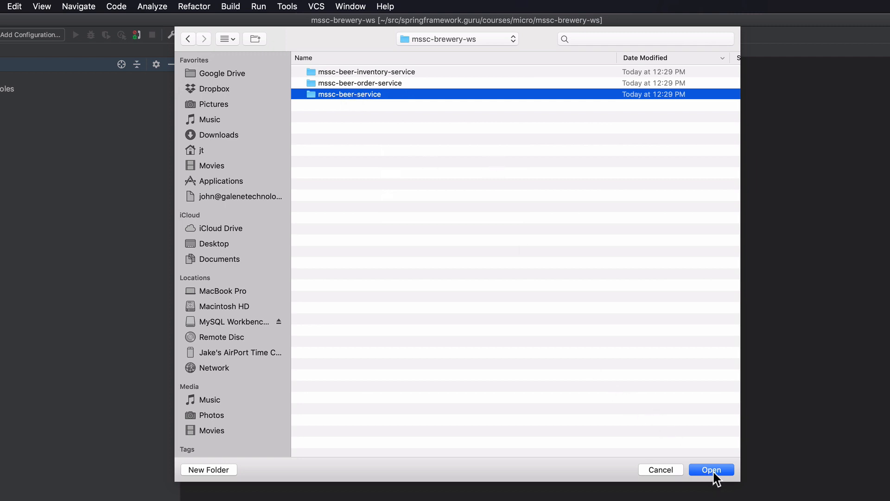
pyautogui.click(711, 469)
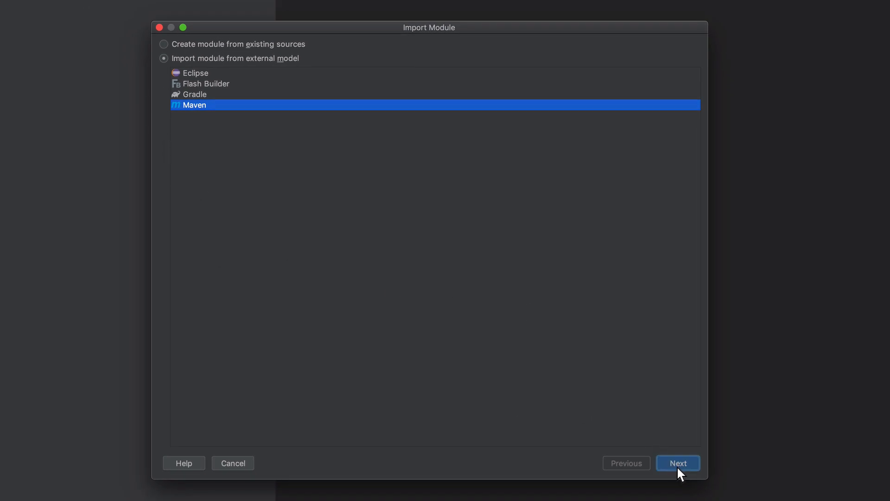
# - Import it as a Maven project with auto-import on, no profiles, using Java 11 SDK
pyautogui.click(677, 463)
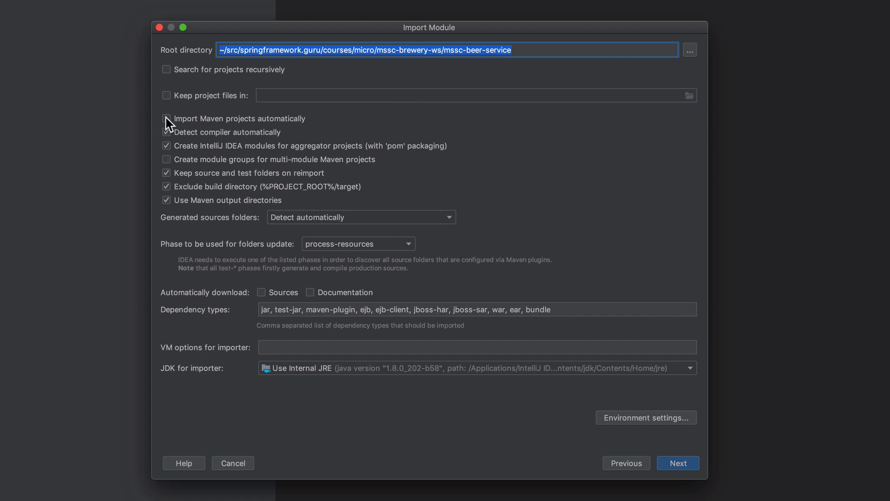
pyautogui.click(166, 118)
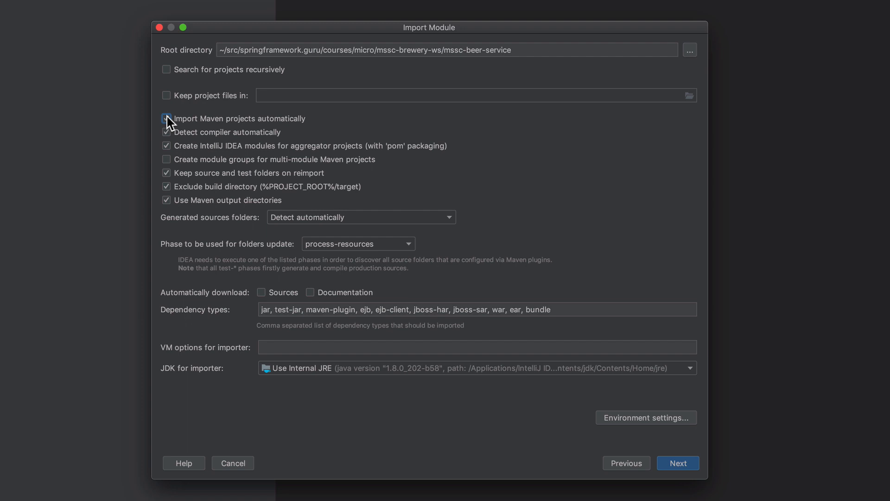
pyautogui.click(166, 119)
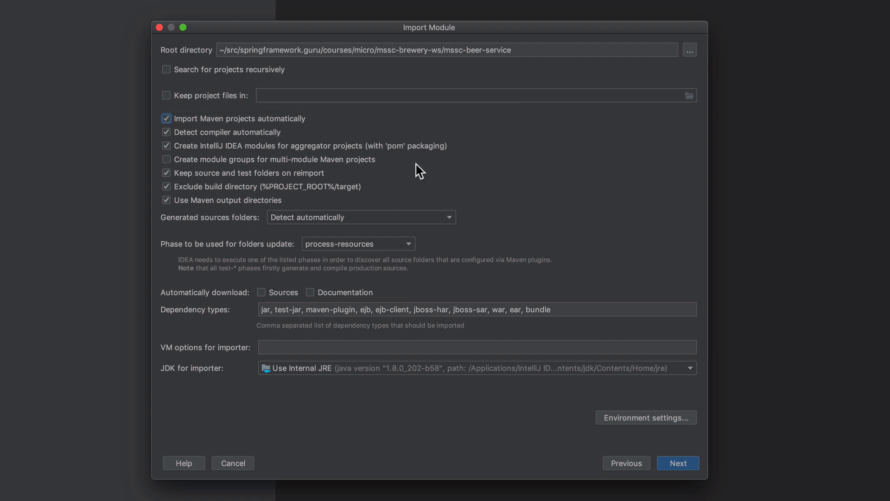
pyautogui.moveTo(735, 474)
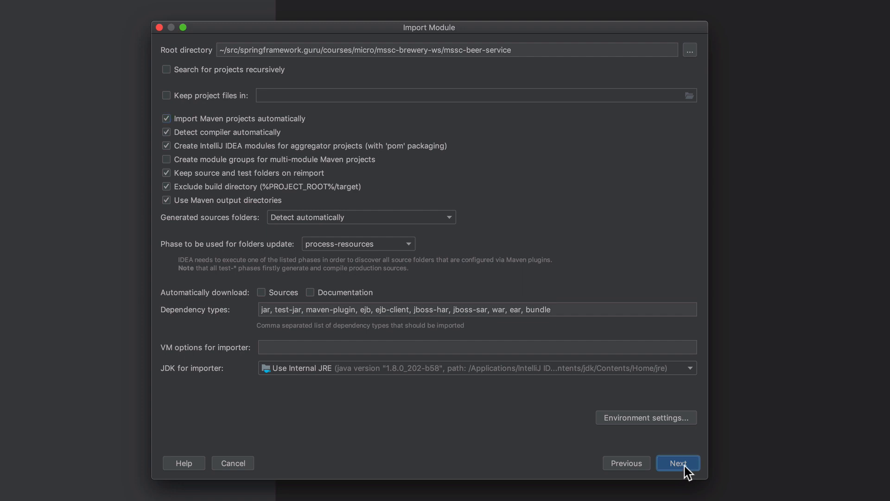
pyautogui.click(677, 462)
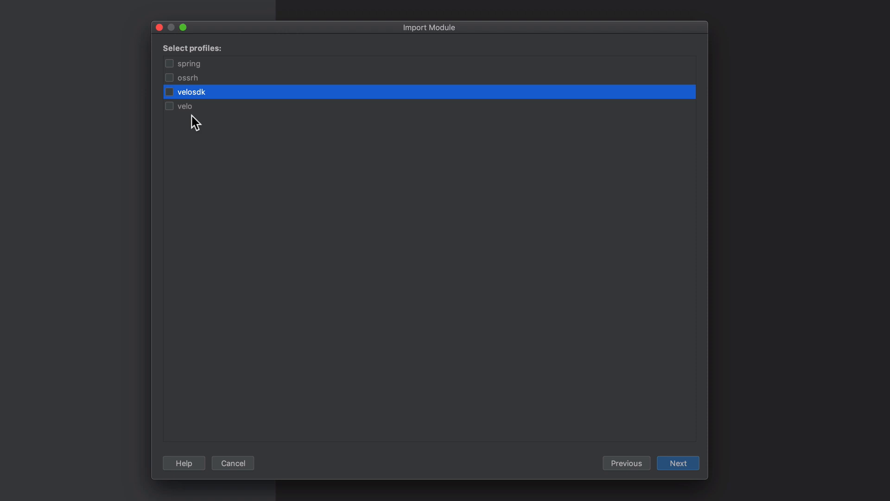
pyautogui.moveTo(180, 126)
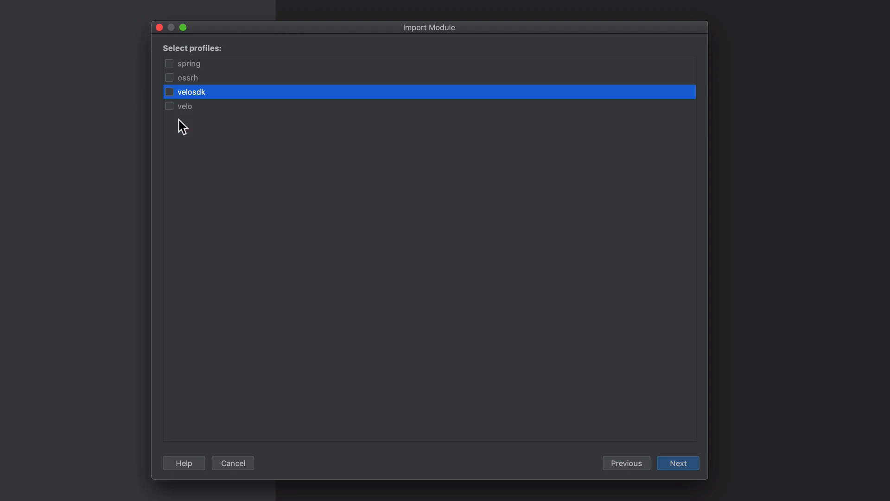
pyautogui.moveTo(393, 342)
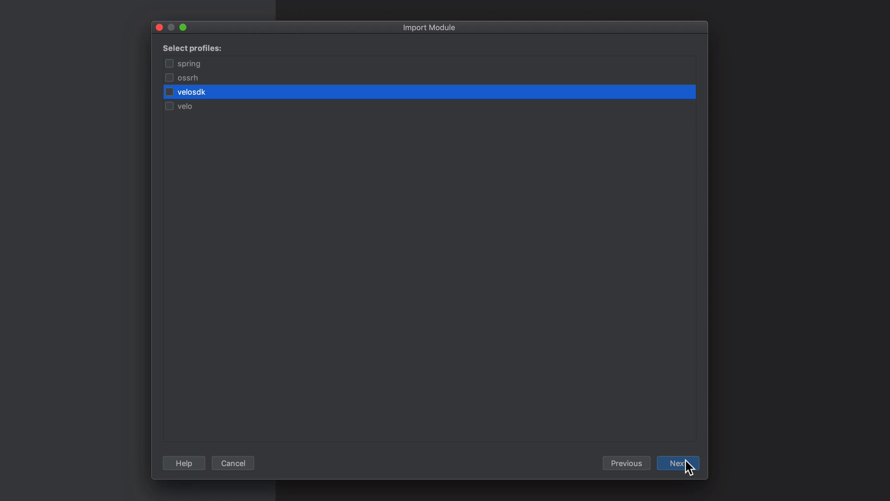
pyautogui.click(677, 462)
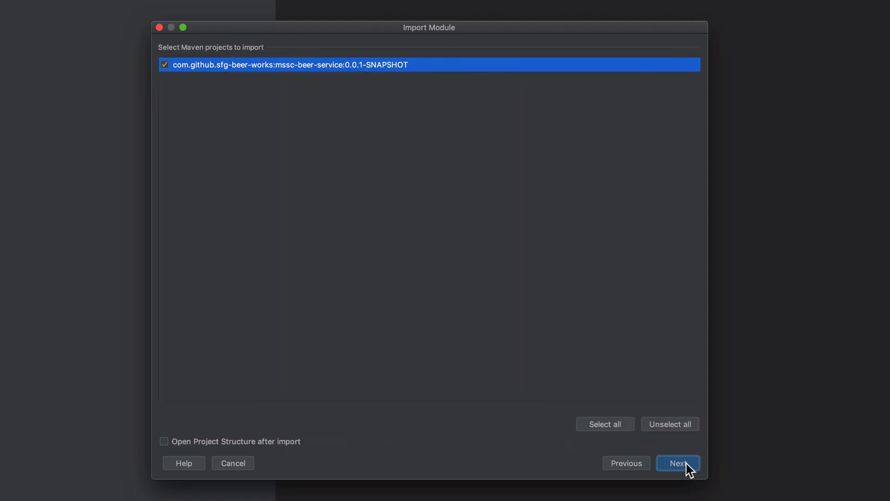
pyautogui.click(677, 463)
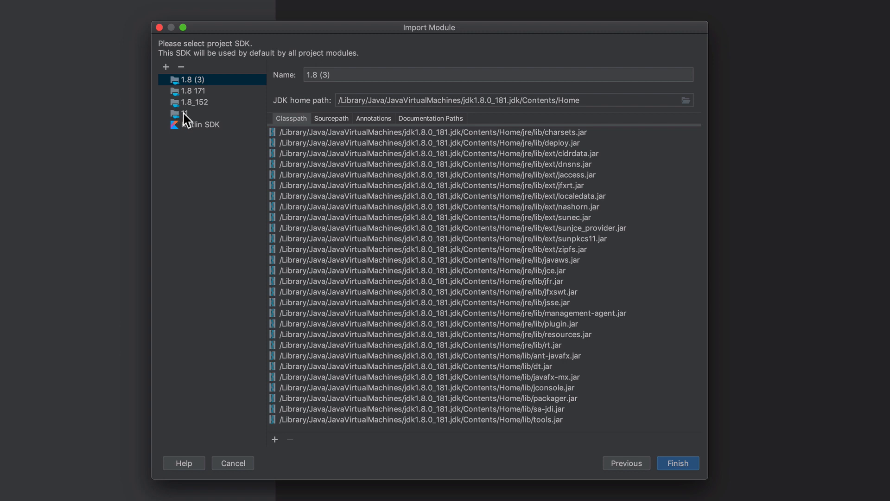
pyautogui.click(187, 113)
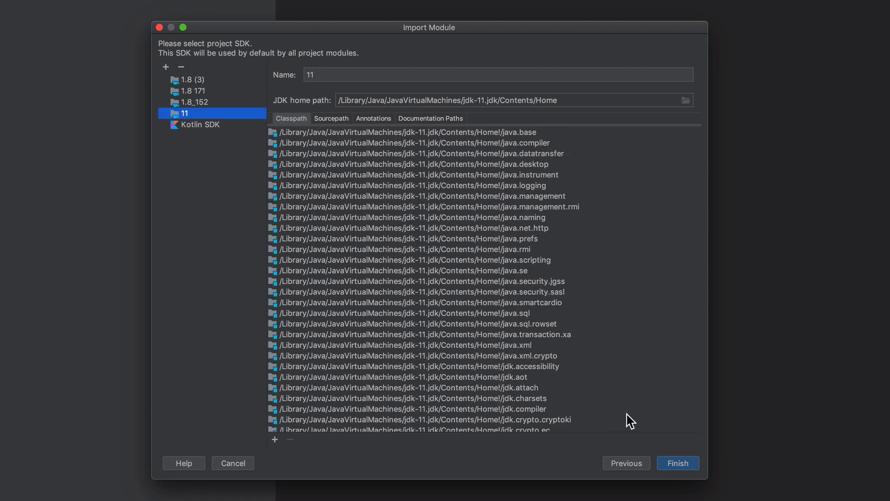
pyautogui.click(677, 463)
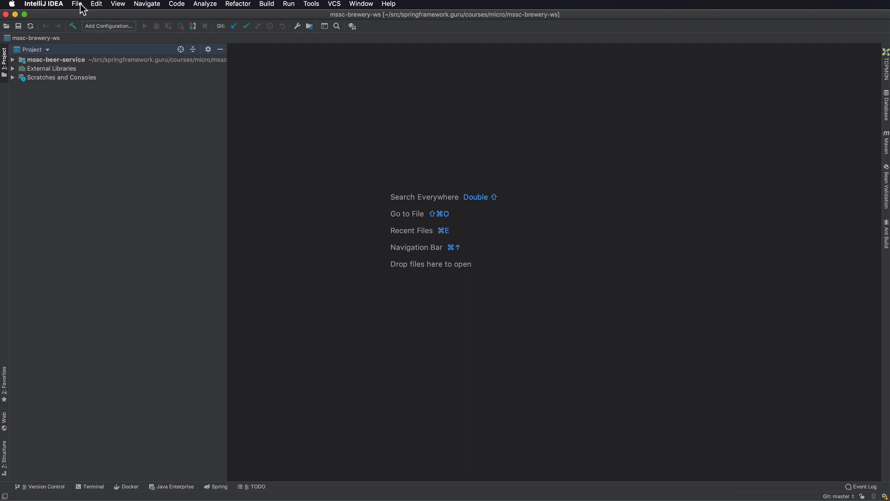
# - Import another module from existing sources, choosing the mssc-beer-inventory-service folder
pyautogui.click(76, 3)
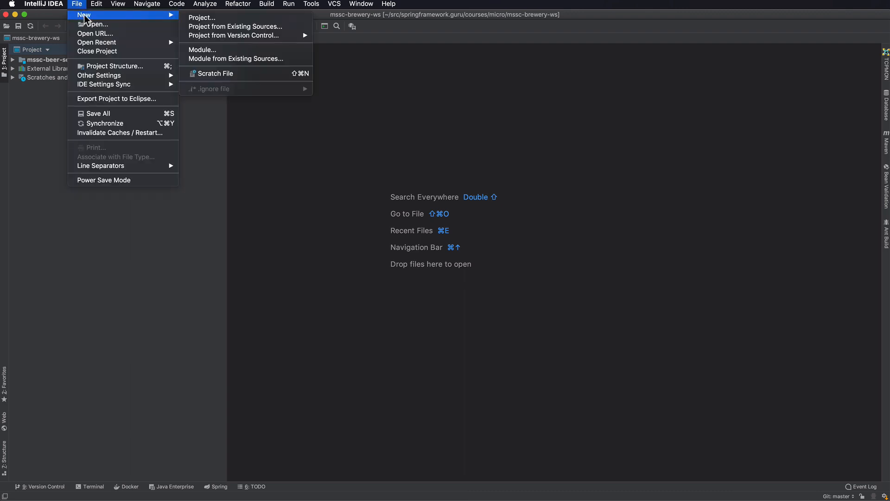
pyautogui.moveTo(236, 59)
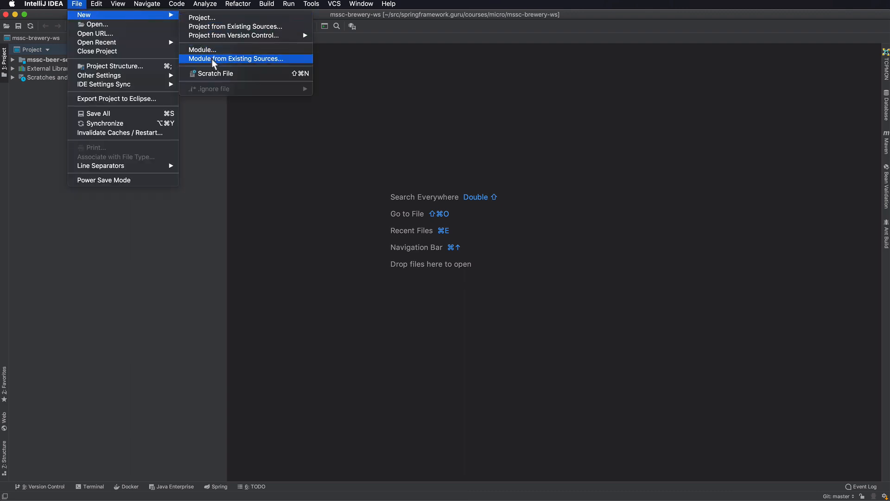
pyautogui.click(235, 58)
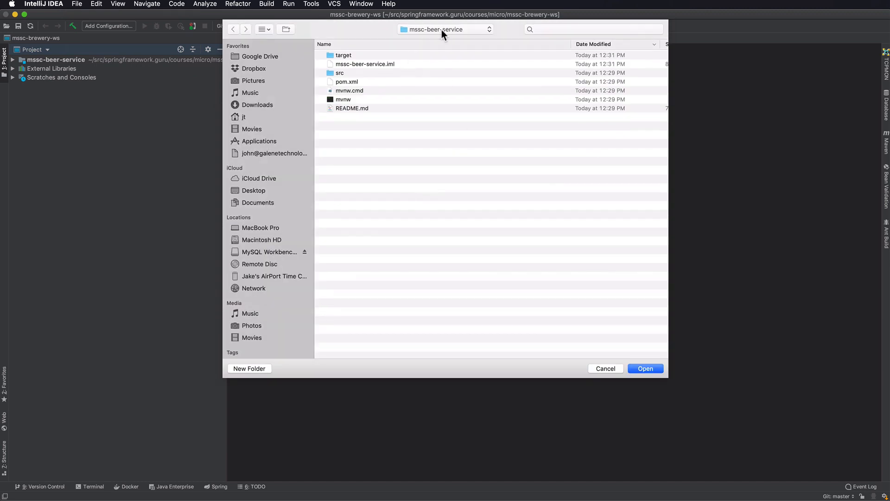
pyautogui.click(445, 29)
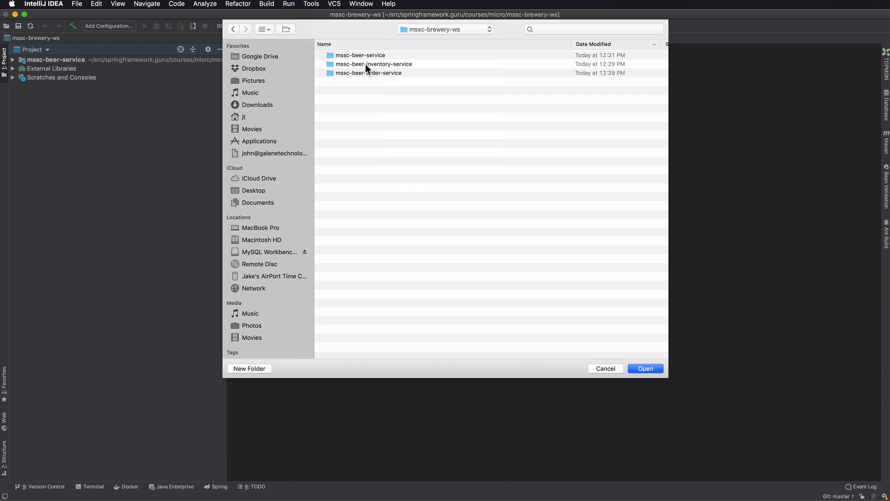
pyautogui.click(374, 64)
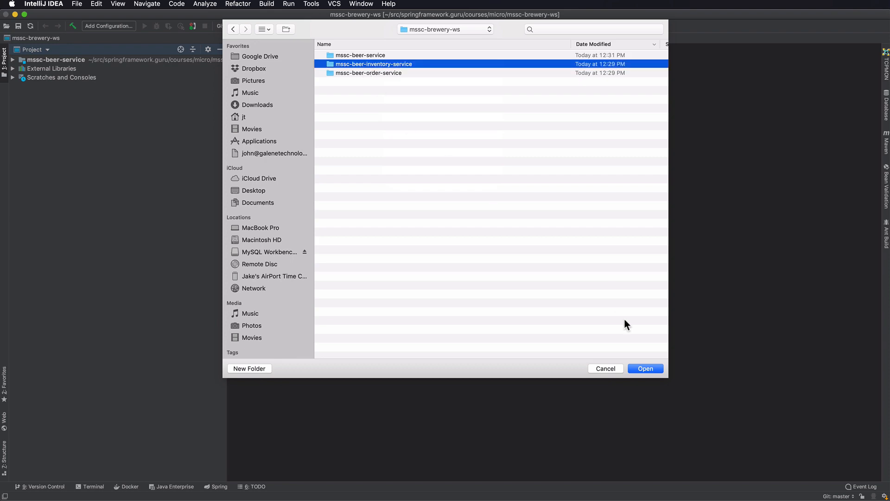
pyautogui.click(645, 368)
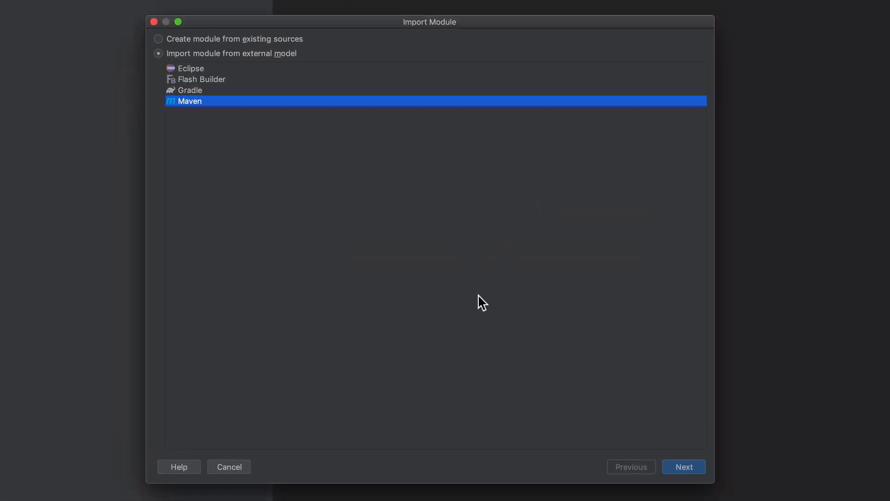
# - Import it as a Maven project without the velosdk profile, using the Java 11 SDK
pyautogui.click(683, 466)
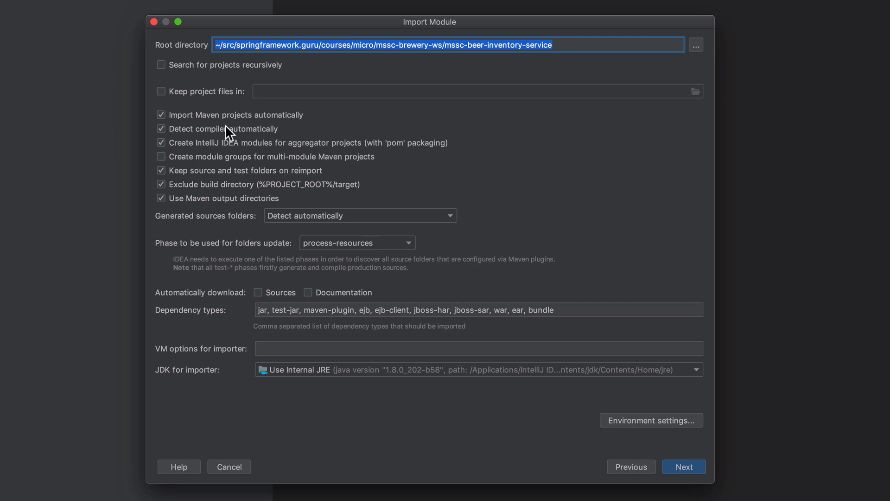
pyautogui.click(683, 466)
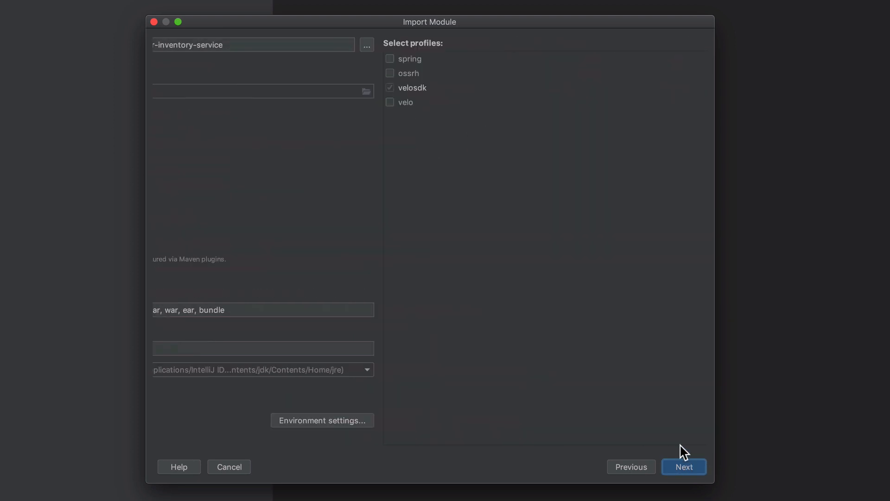
pyautogui.click(684, 467)
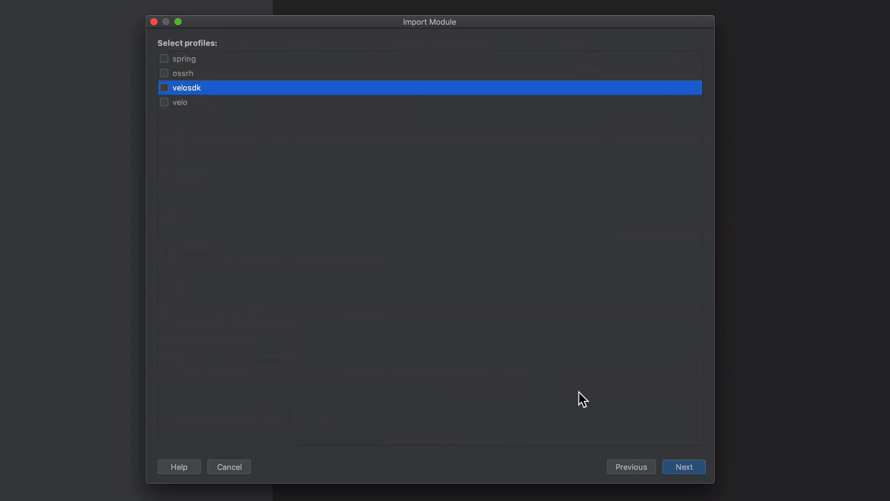
pyautogui.click(683, 467)
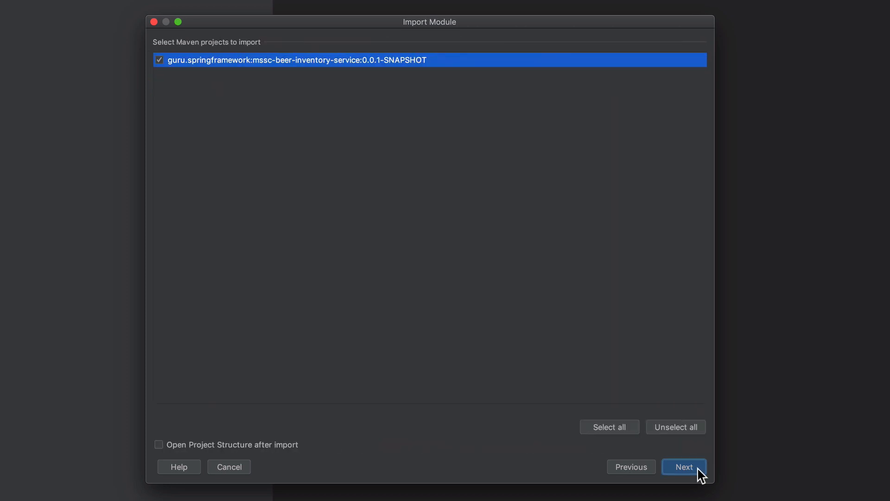
pyautogui.click(683, 466)
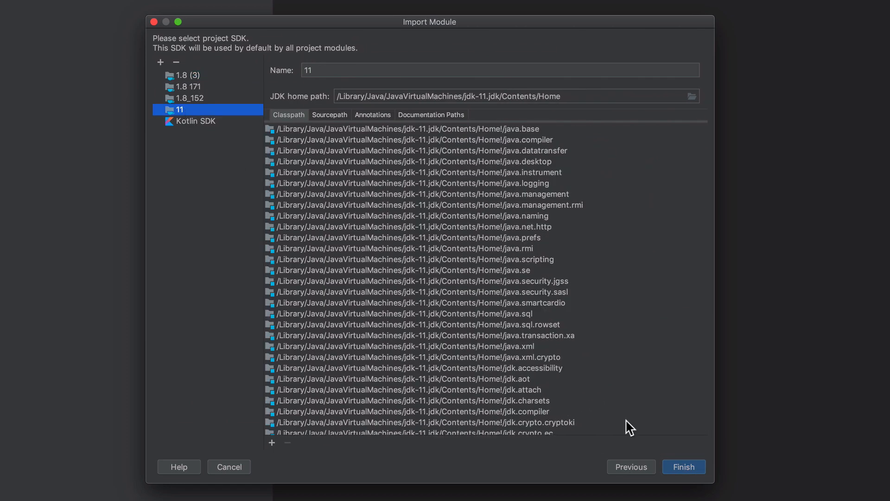
pyautogui.click(683, 466)
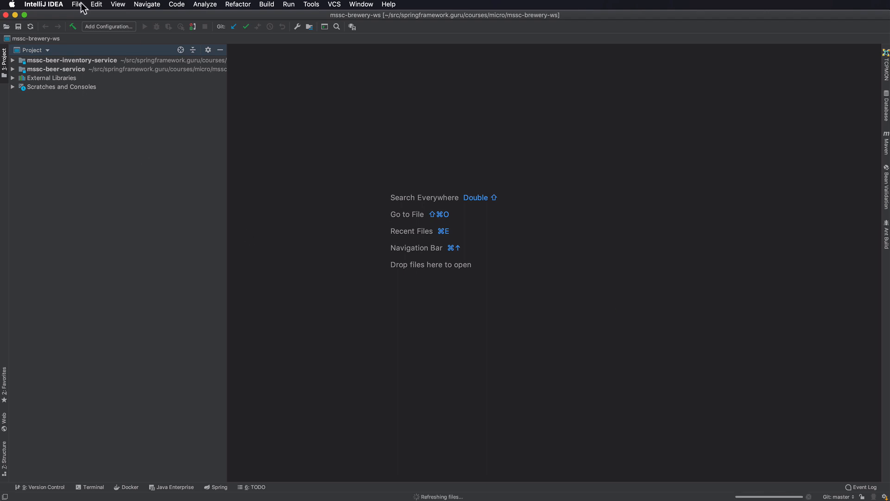
# - Import a third module from existing sources, choosing the mssc-beer-order-service folder
pyautogui.click(77, 5)
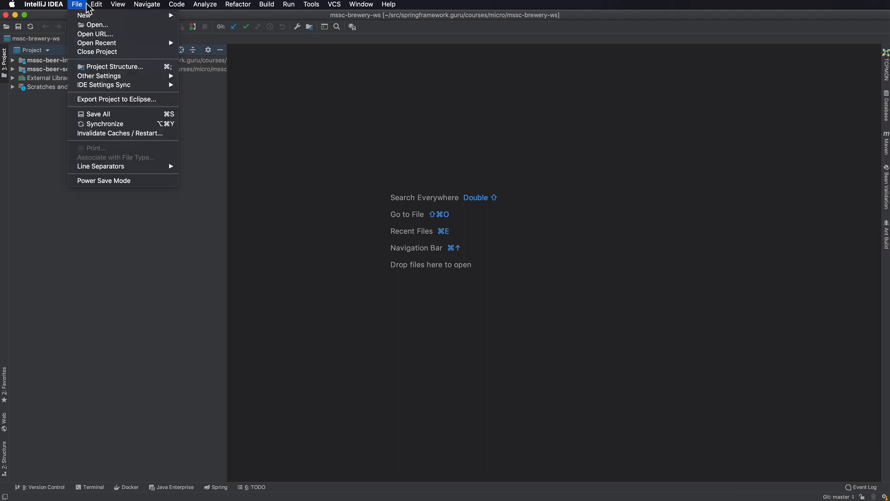
pyautogui.moveTo(84, 16)
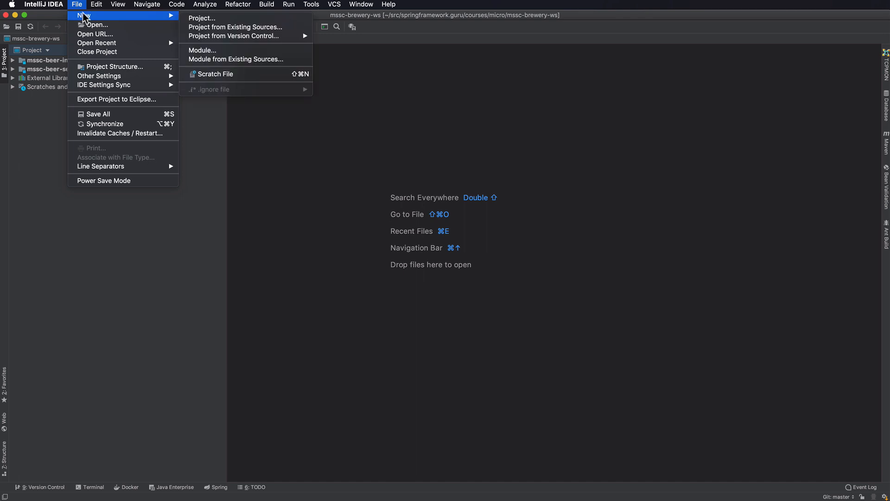
pyautogui.moveTo(236, 59)
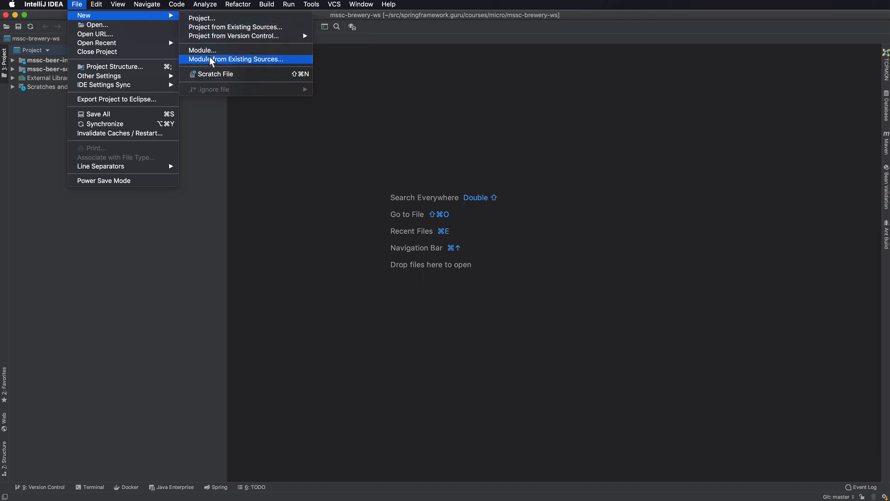
pyautogui.click(236, 60)
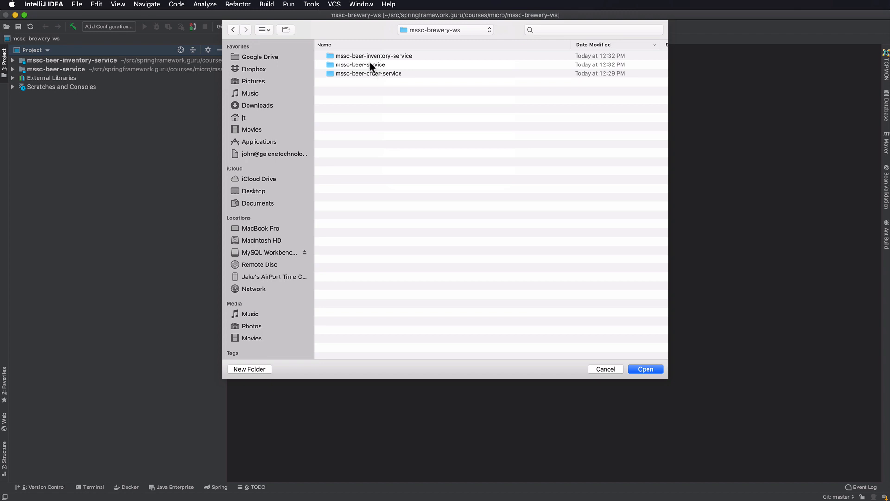
pyautogui.moveTo(358, 72)
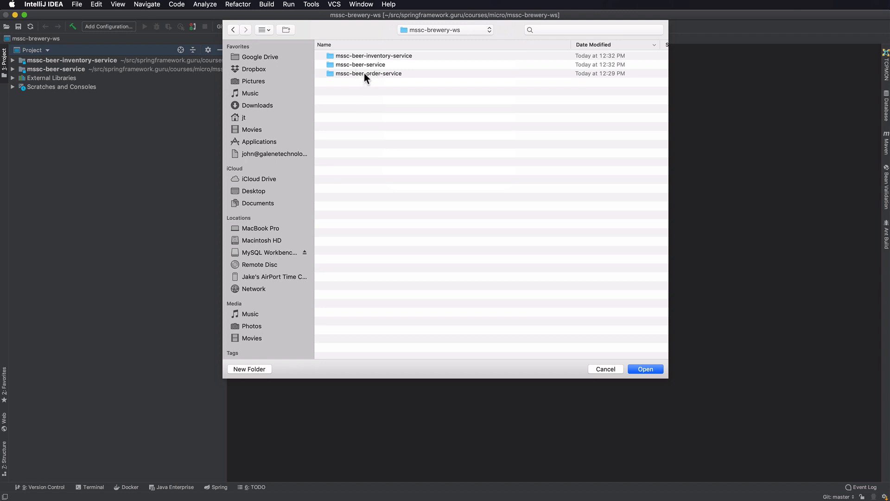
pyautogui.click(368, 73)
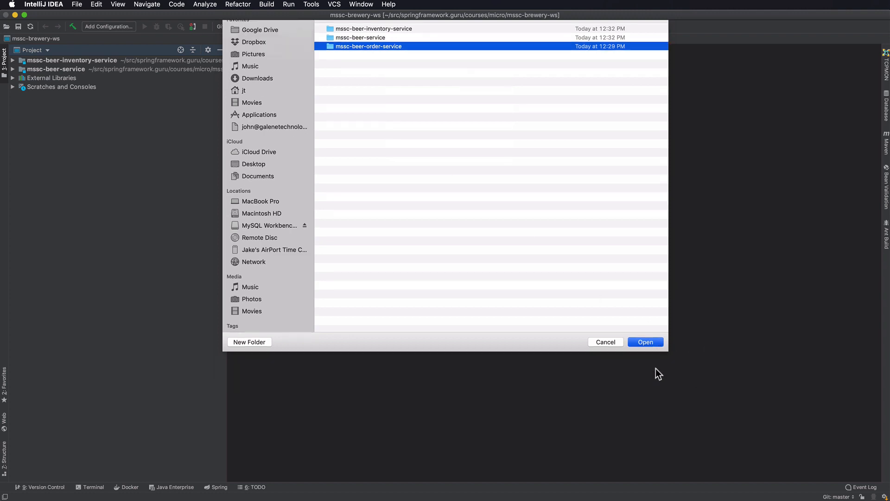
pyautogui.click(645, 341)
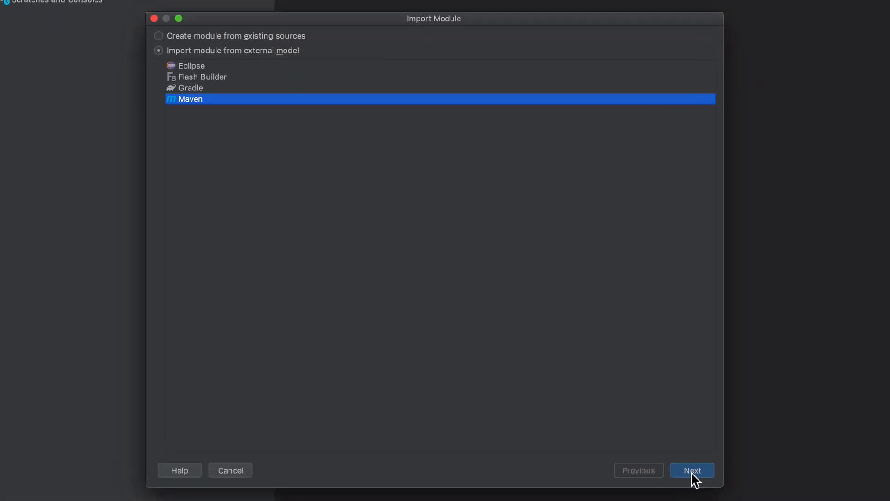
# - Import it as a Maven project with default settings and no profiles, on Java 11 SDK
pyautogui.click(692, 470)
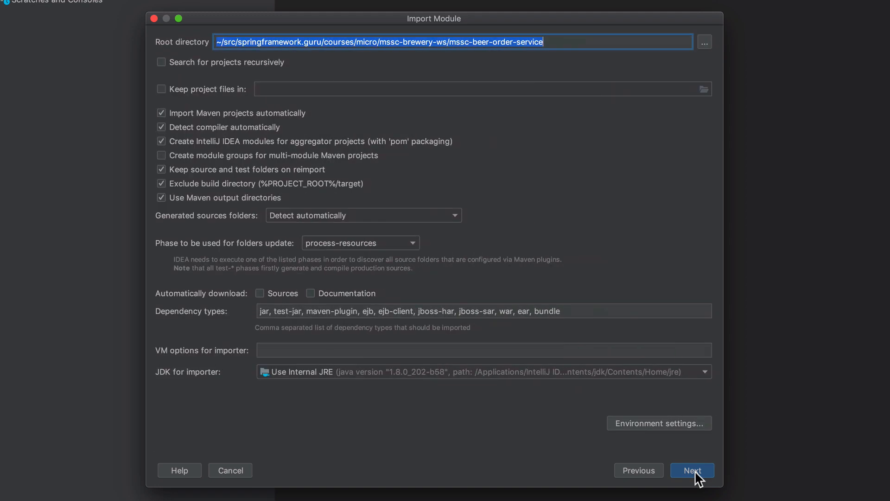
pyautogui.moveTo(451, 169)
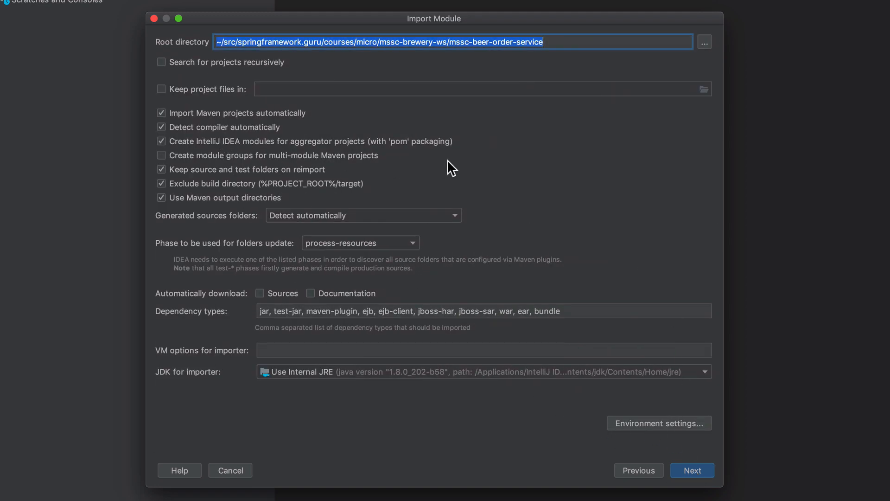
pyautogui.moveTo(720, 467)
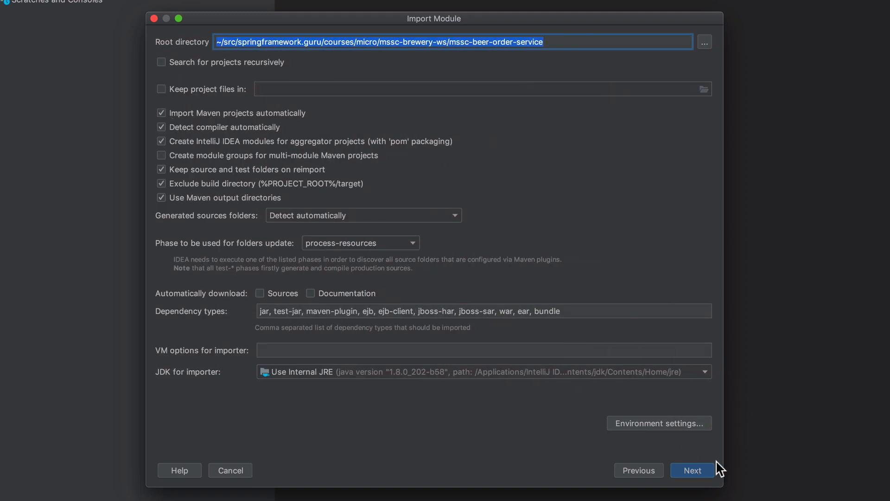
pyautogui.click(692, 471)
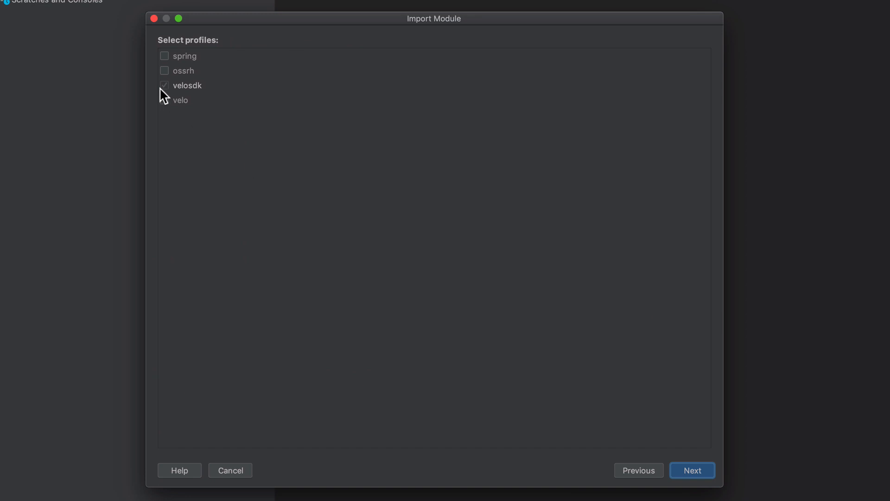
pyautogui.click(690, 470)
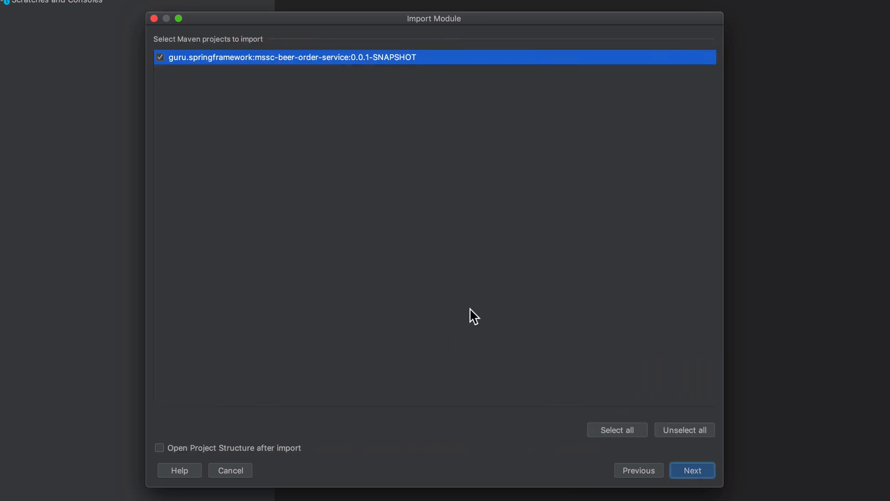
pyautogui.click(692, 470)
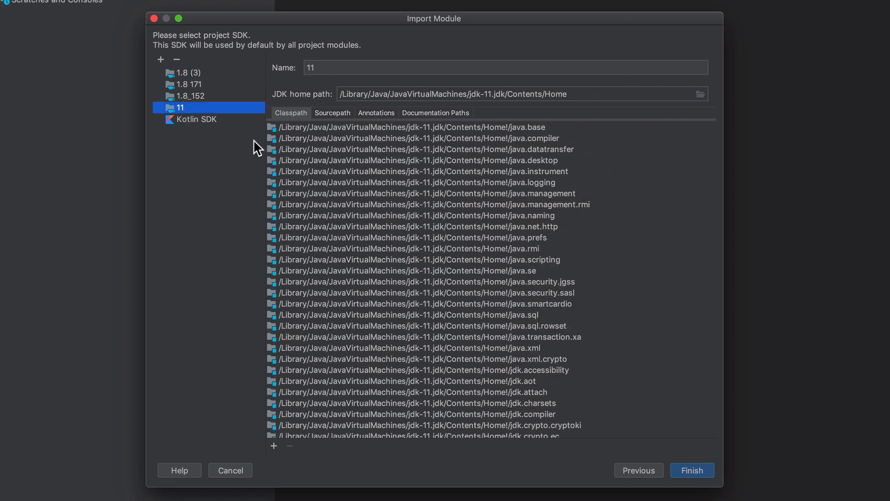
pyautogui.click(691, 470)
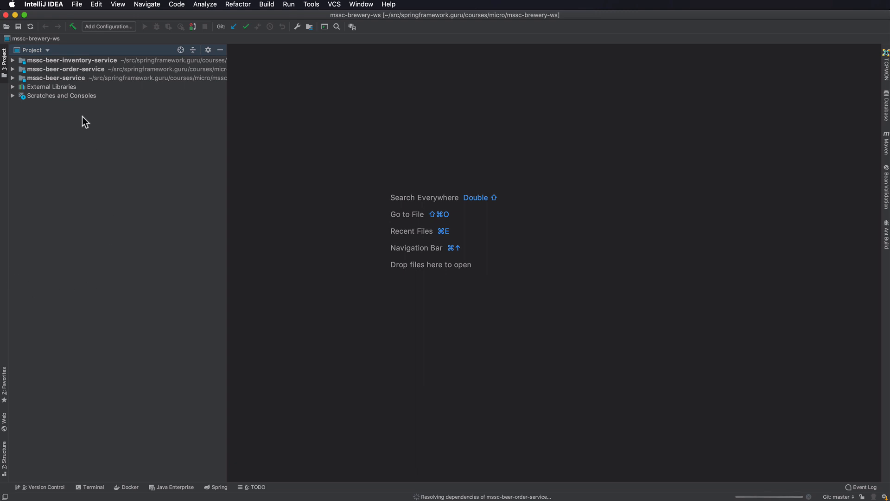
pyautogui.moveTo(177, 141)
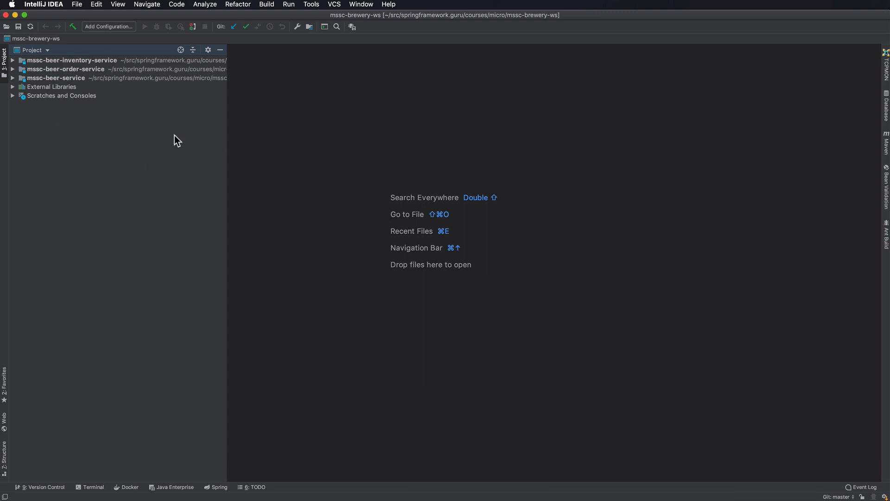
pyautogui.moveTo(18, 93)
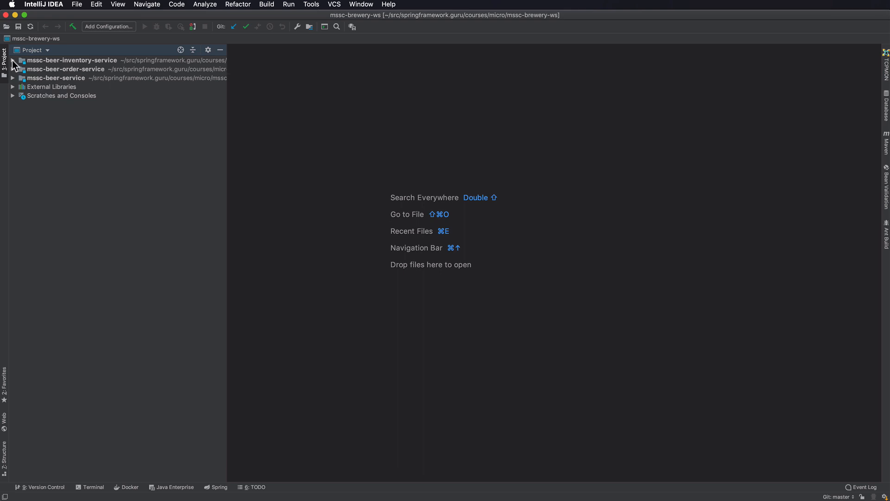
# - Expand mssc-beer-service through src/main/java to the guru.springframework.msscbeerservice package
pyautogui.click(55, 77)
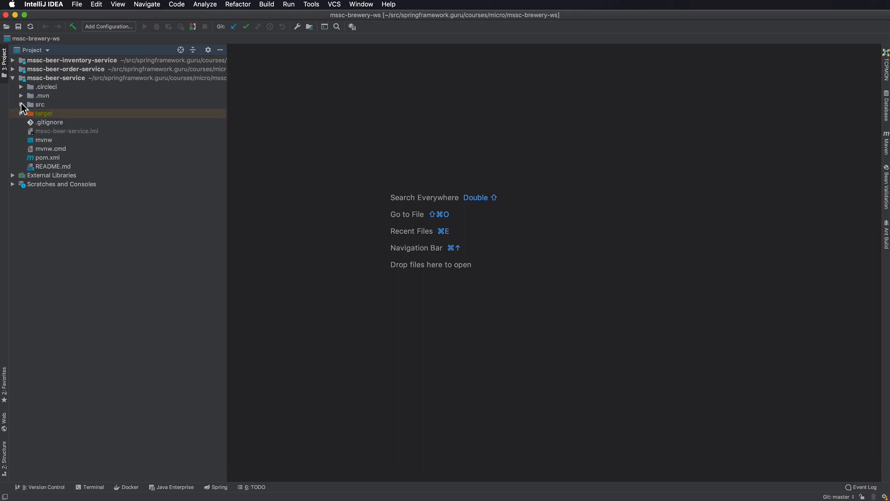
pyautogui.click(21, 105)
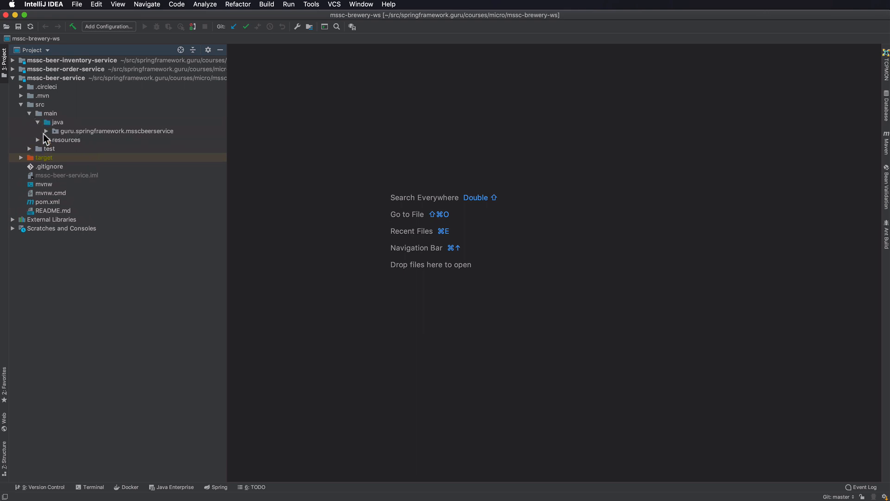
pyautogui.click(46, 131)
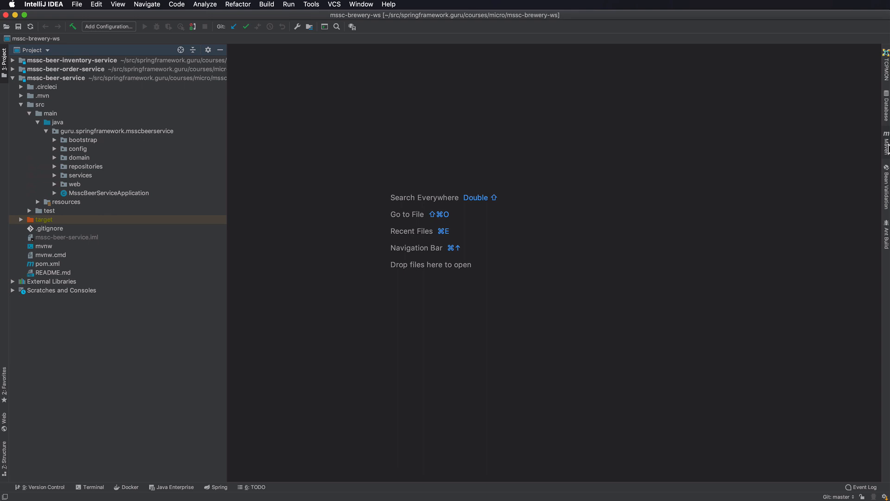
# - Run Maven package on mssc-beer-service, see the missing-JDK failure, and go to Project Structure
pyautogui.click(883, 141)
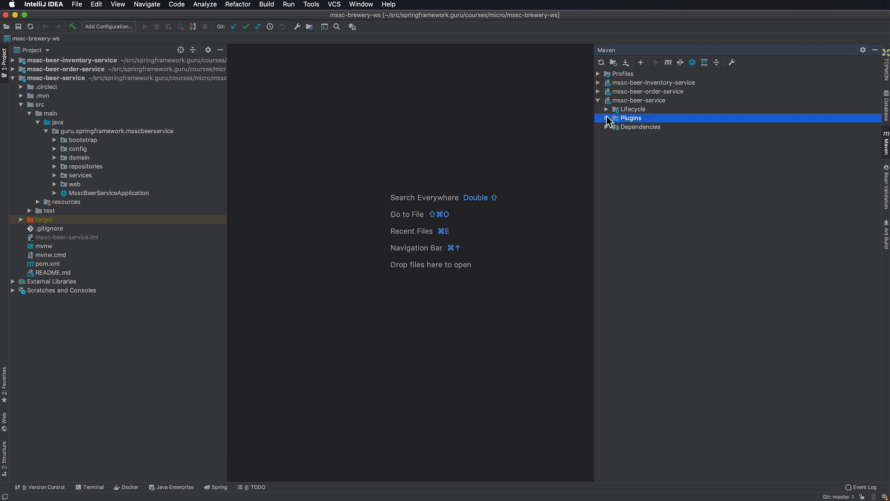
pyautogui.click(607, 118)
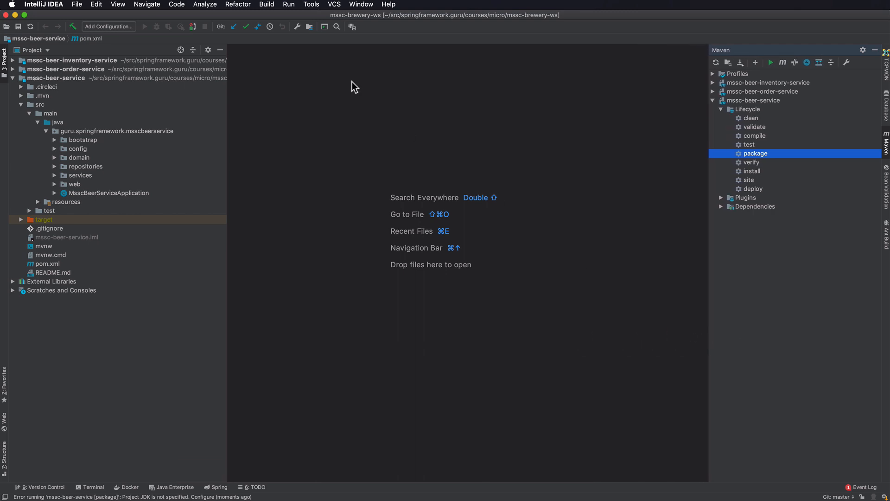
pyautogui.moveTo(420, 111)
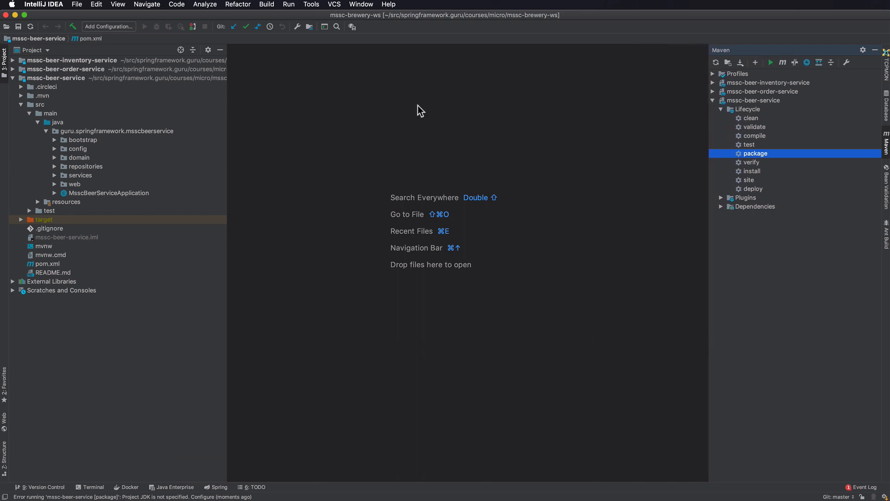
pyautogui.click(309, 27)
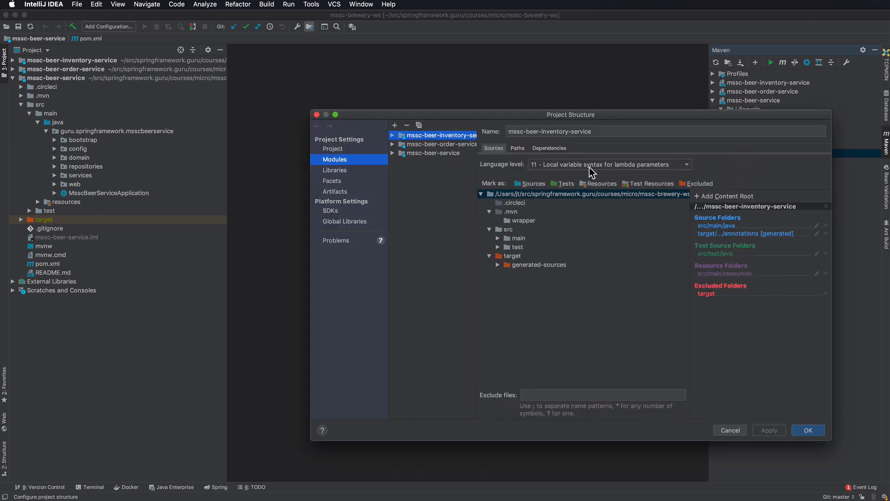
# - Set Module SDK 11 for mssc-beer-order-service and mssc-beer-service and confirm; package fails on Maven version
pyautogui.click(550, 148)
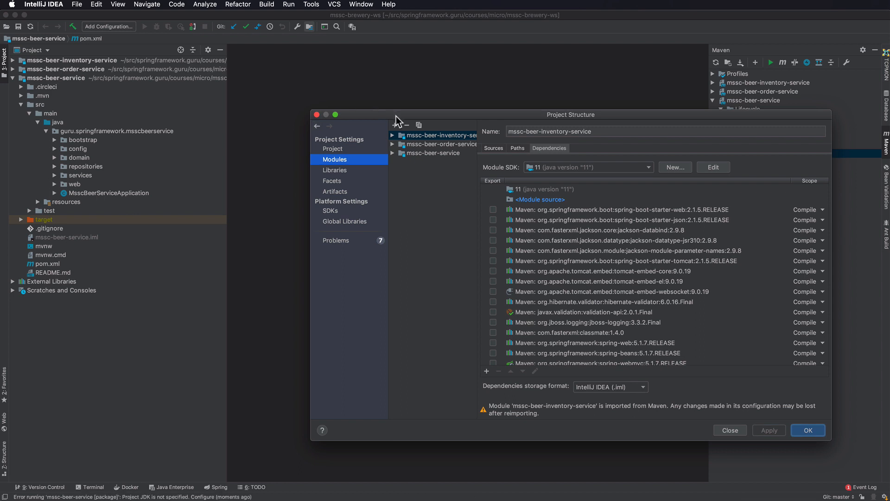
pyautogui.click(649, 167)
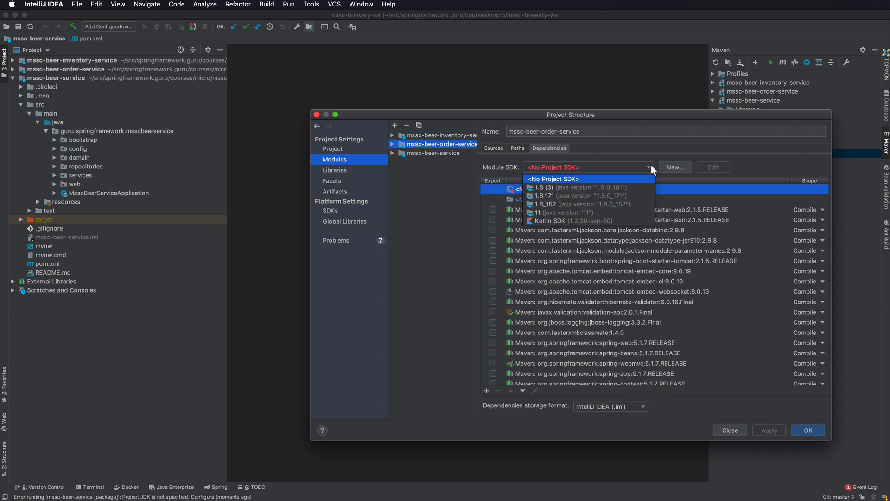
pyautogui.click(562, 212)
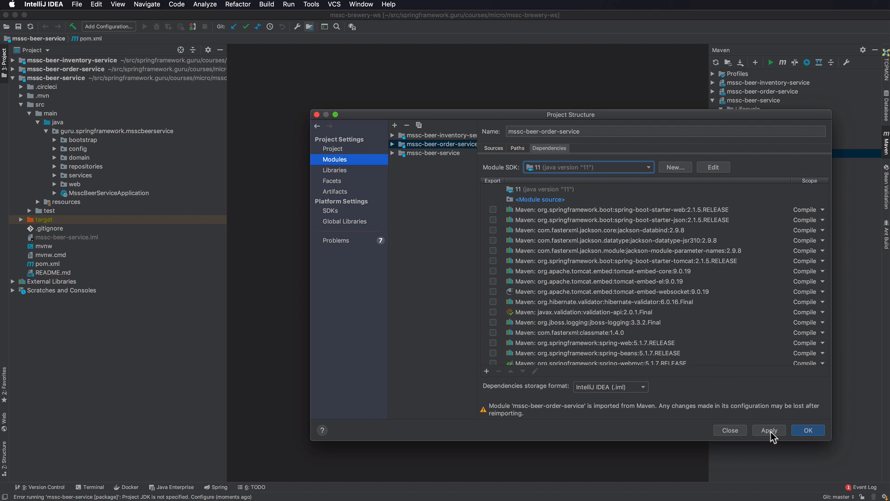
pyautogui.click(433, 153)
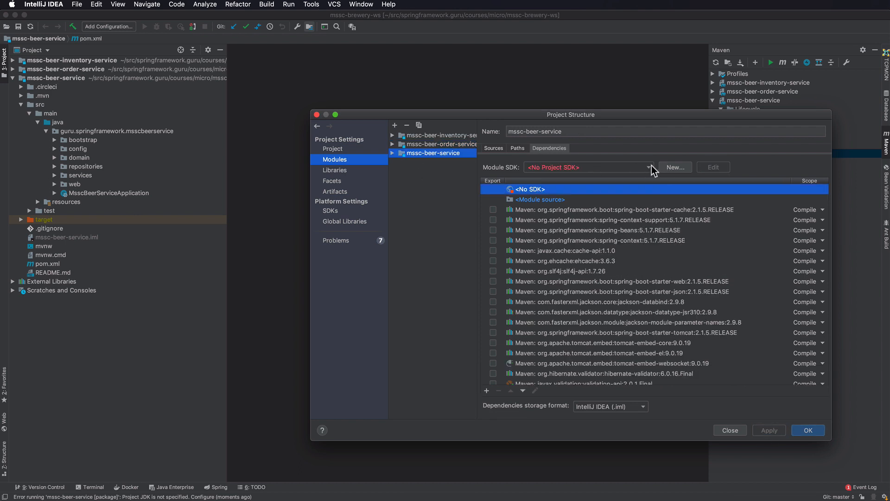
pyautogui.click(588, 167)
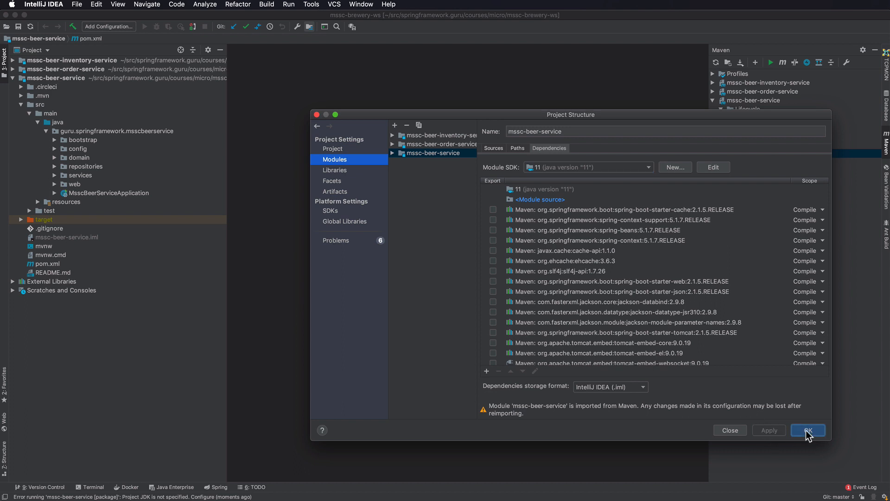
pyautogui.click(807, 429)
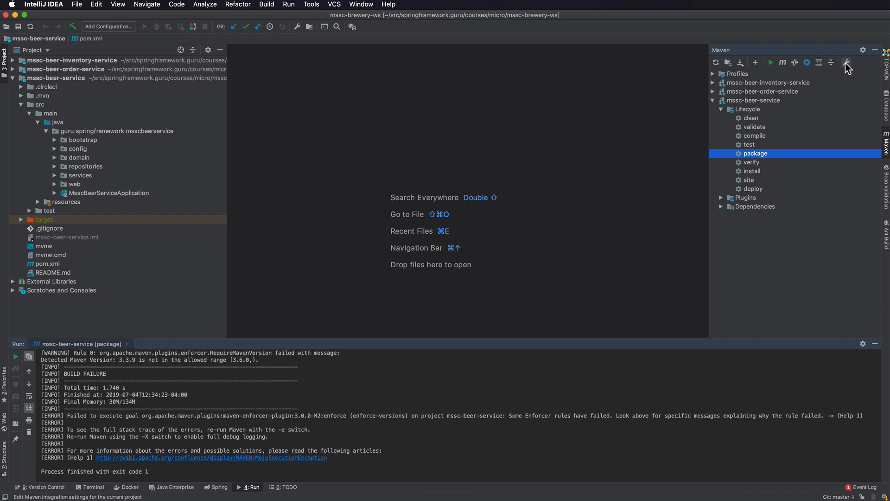
# - Point Maven home directory to /Applications/dev/apache-maven-3.6.0 and confirm the setting
pyautogui.click(845, 63)
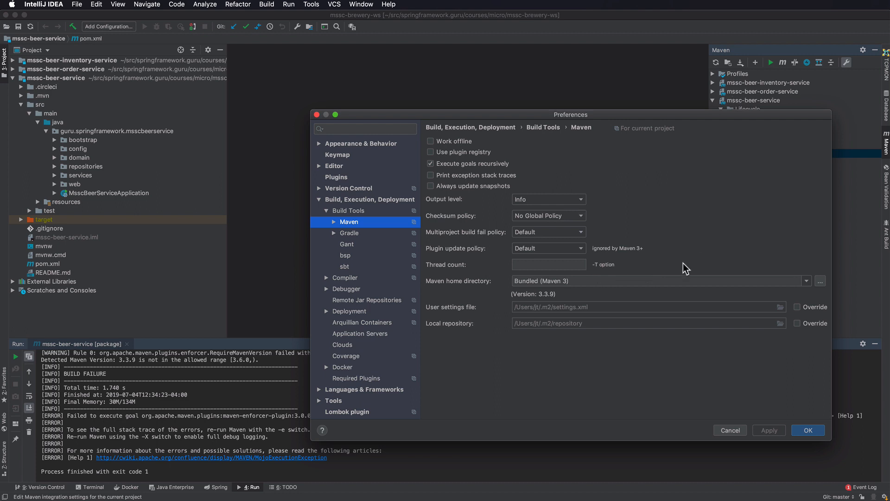
pyautogui.moveTo(565, 320)
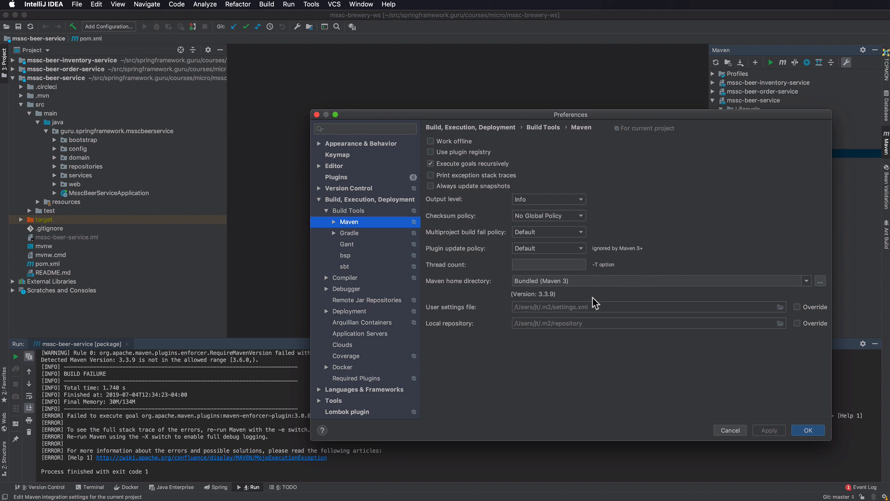
pyautogui.click(820, 280)
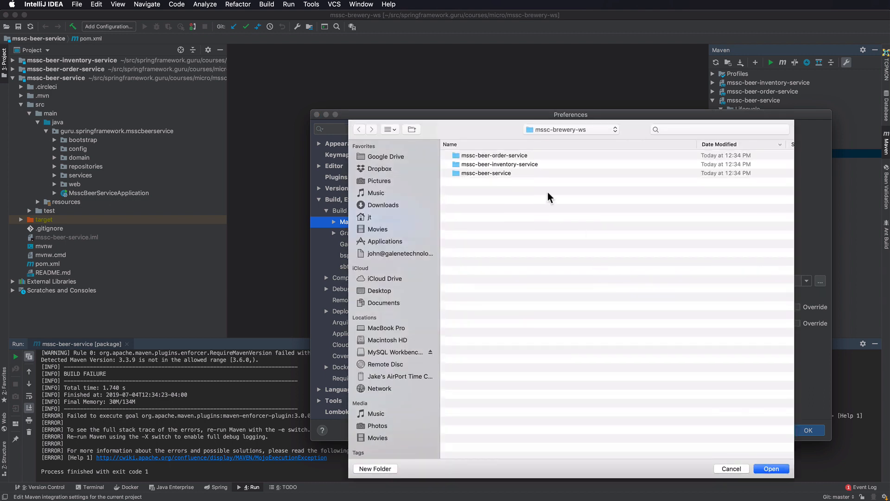
pyautogui.moveTo(574, 136)
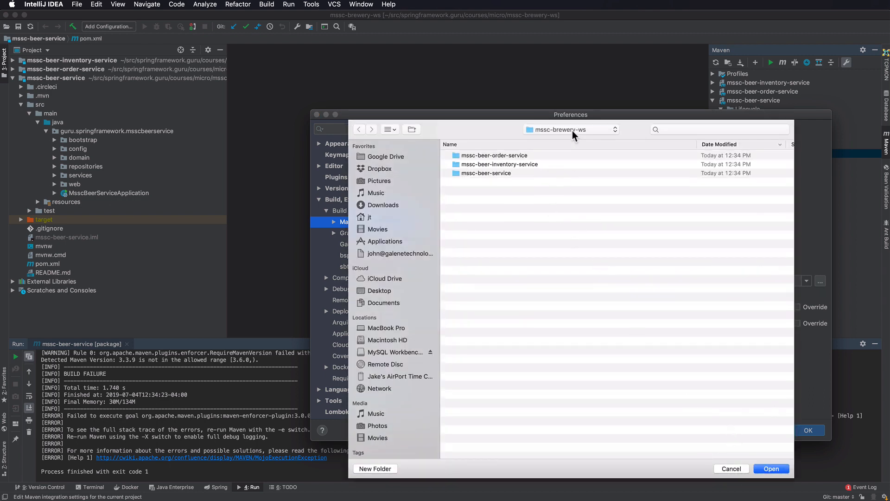
pyautogui.click(570, 130)
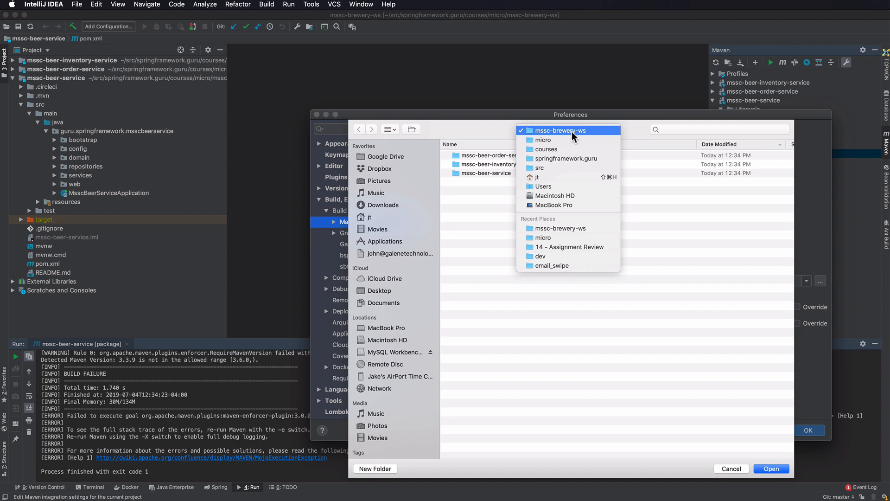
pyautogui.click(539, 256)
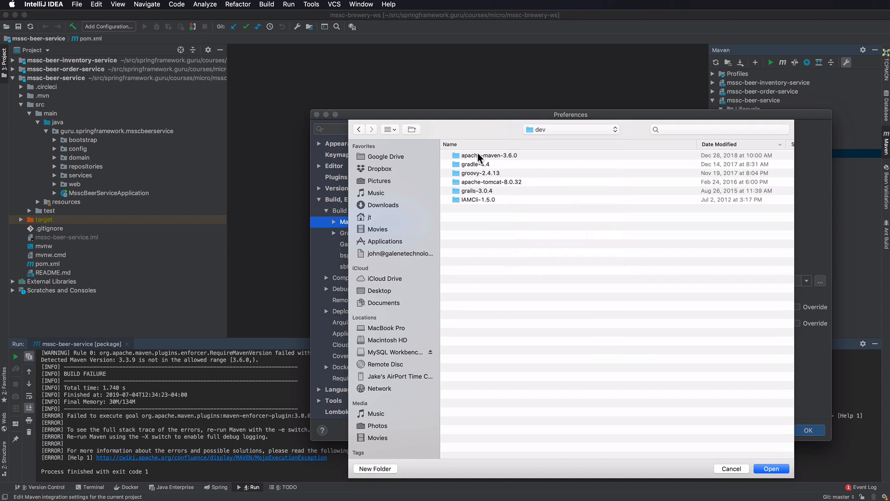
pyautogui.click(770, 468)
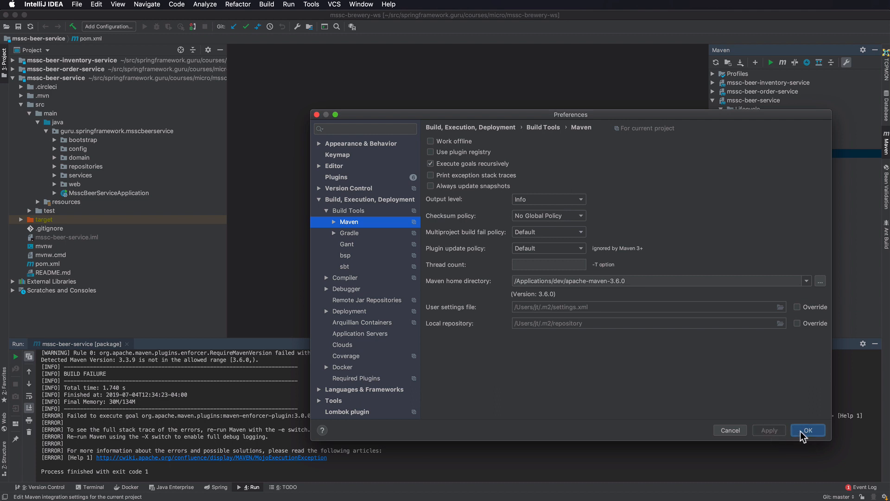
pyautogui.click(807, 429)
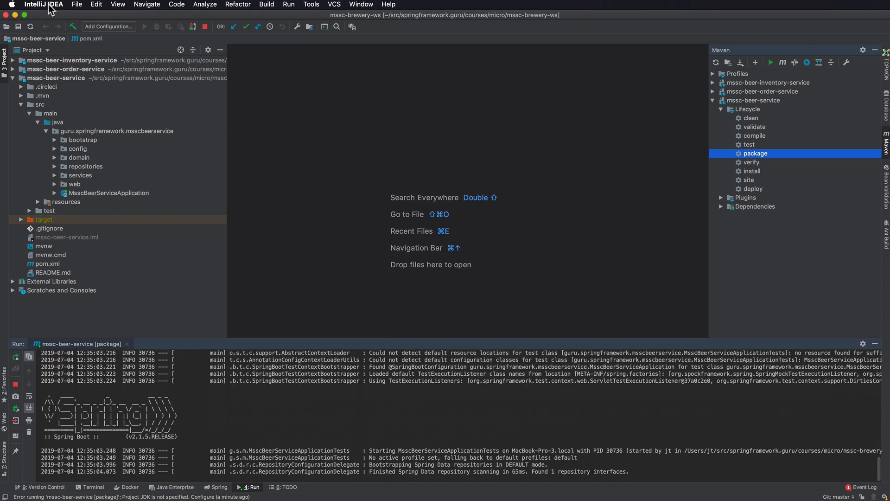
# - Show the About box revealing IntelliJ IDEA 2019.1.3 Ultimate
pyautogui.click(44, 5)
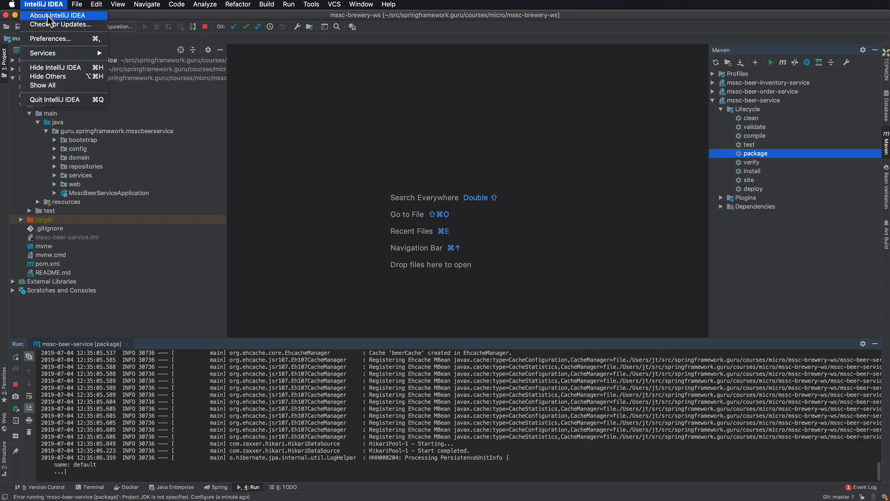
pyautogui.click(57, 15)
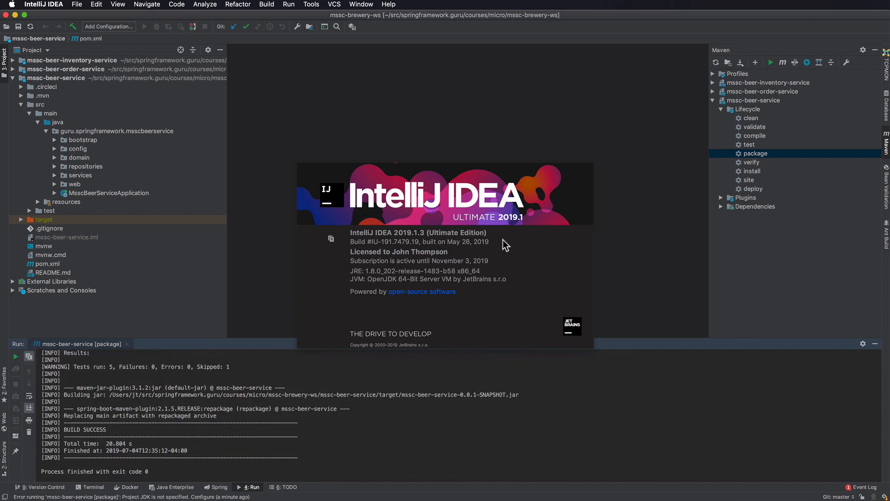
pyautogui.moveTo(321, 105)
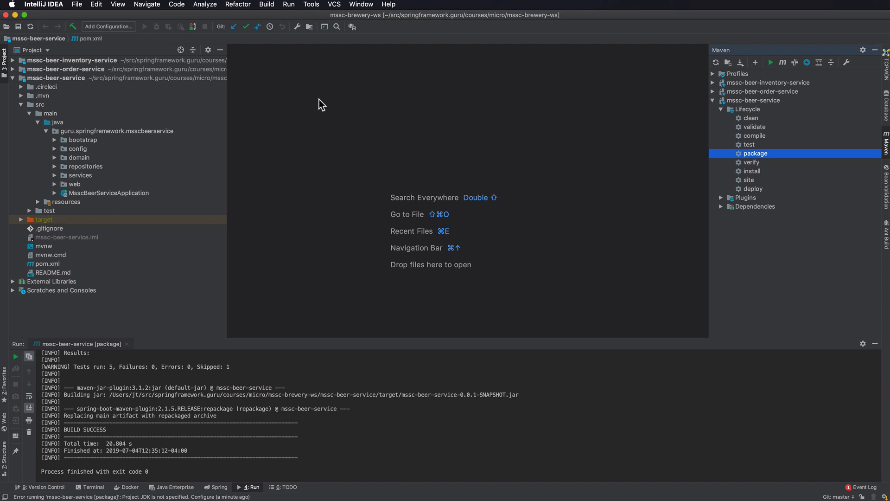
pyautogui.moveTo(323, 110)
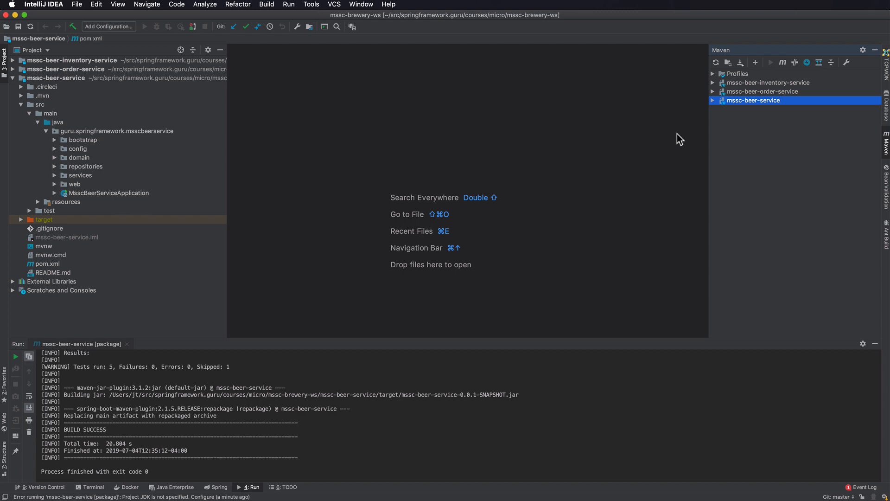
pyautogui.moveTo(359, 8)
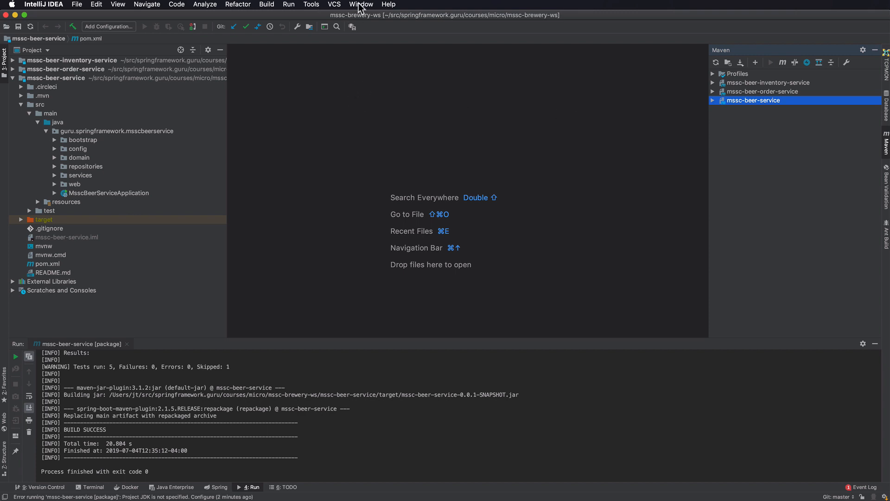
# - List the open project windows, with mssc-brewery-ws marked current
pyautogui.click(361, 5)
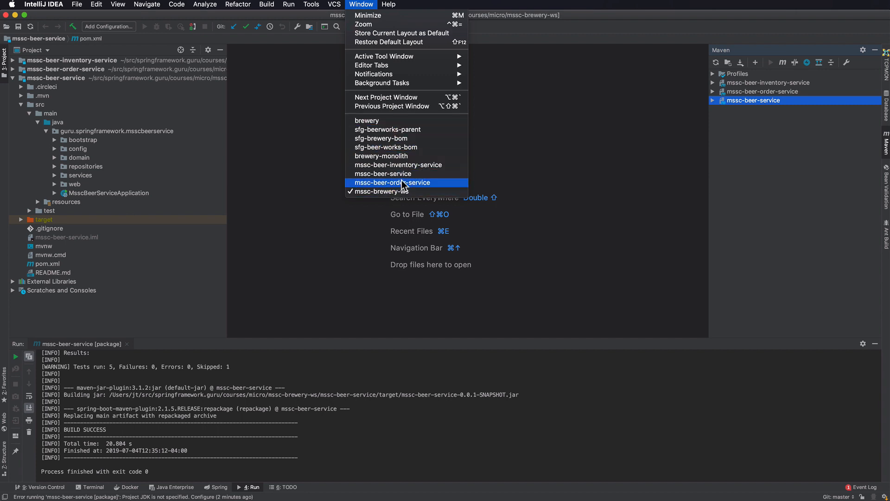
pyautogui.moveTo(380, 191)
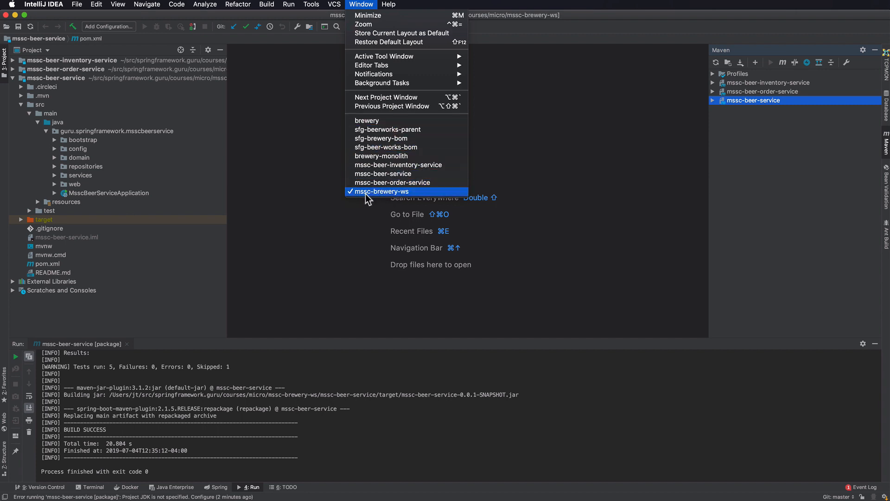
pyautogui.moveTo(401, 198)
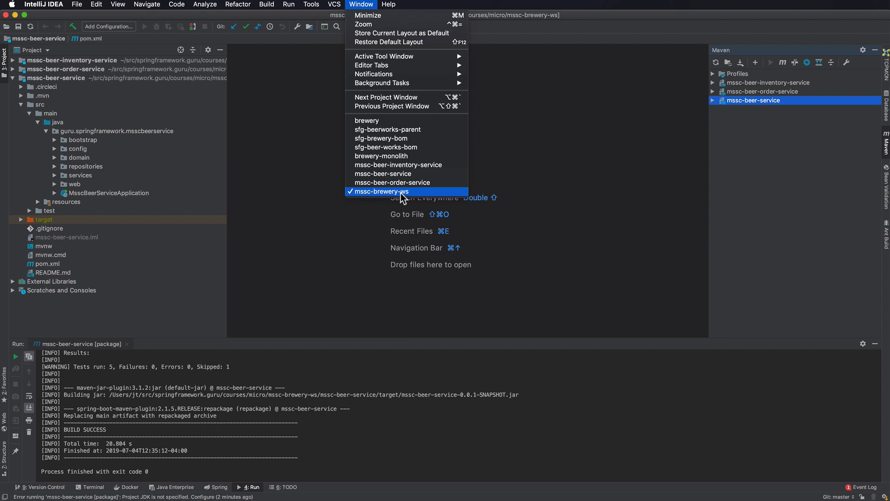
pyautogui.moveTo(414, 165)
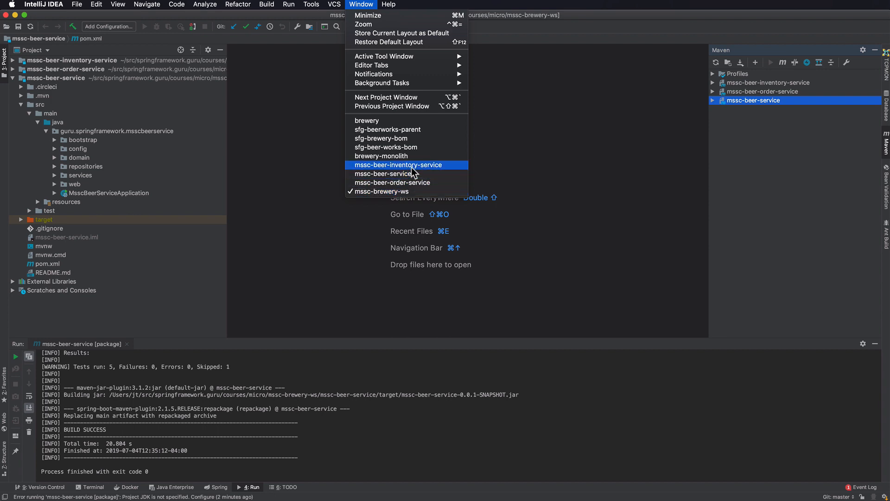
pyautogui.moveTo(408, 173)
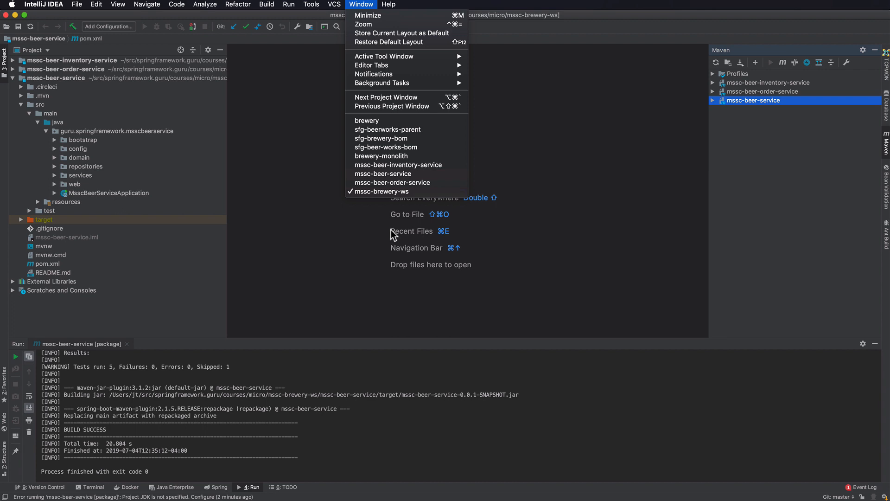
pyautogui.moveTo(295, 247)
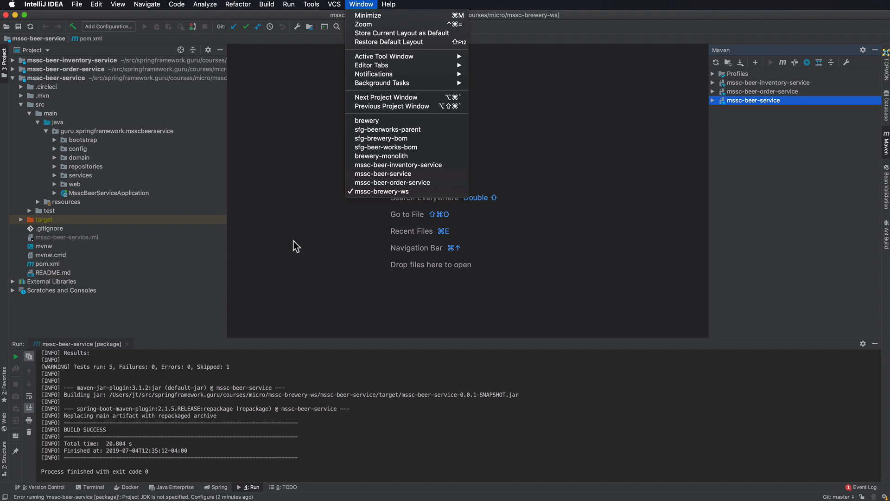